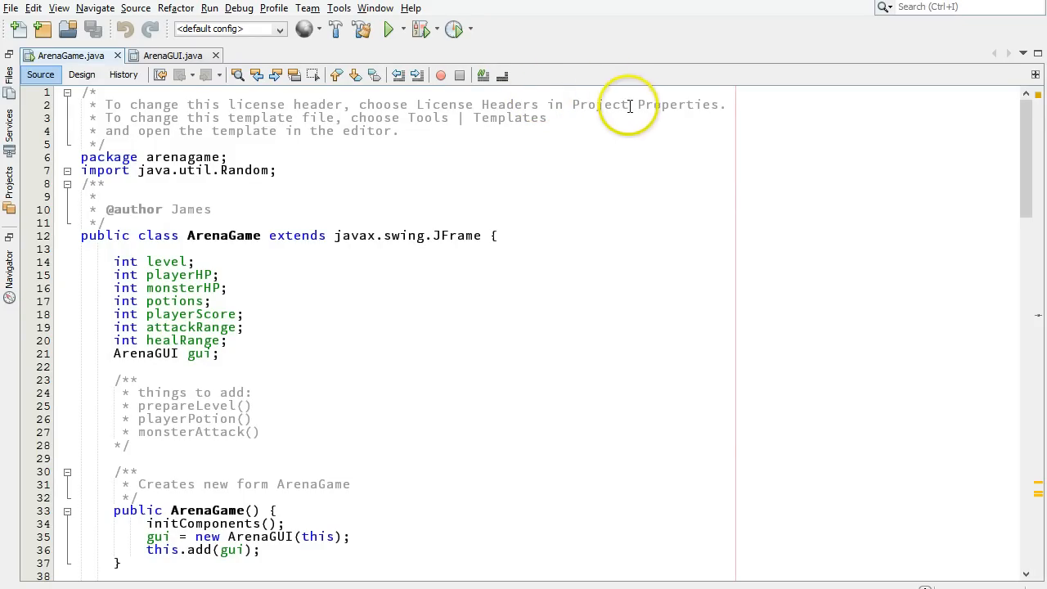
mouse_move(673, 157)
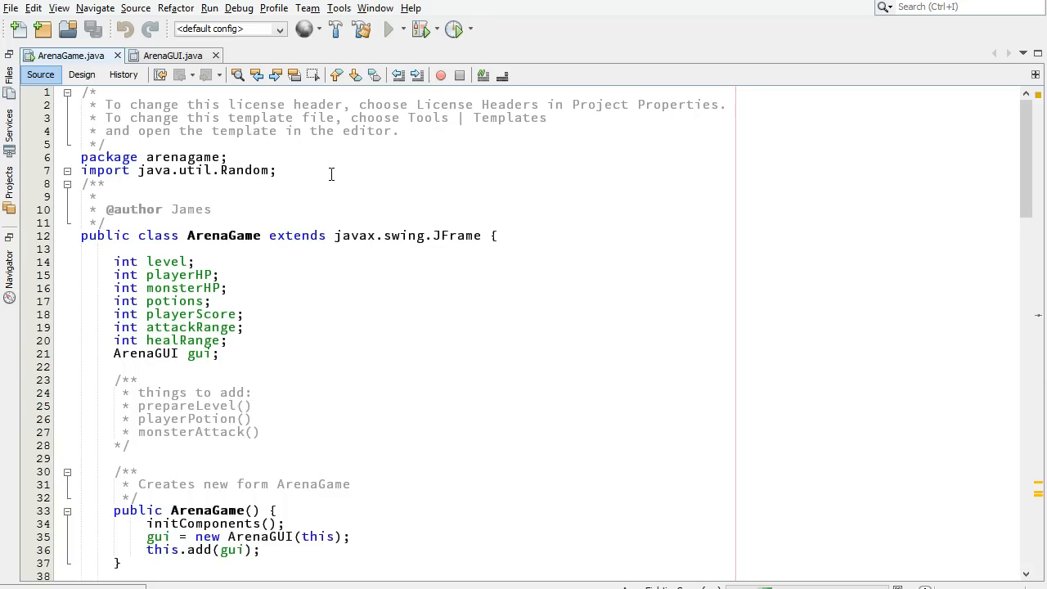
Run the fighting game and attack, triggering IllegalArgumentException 'bound must be positive'
left_click(385, 30)
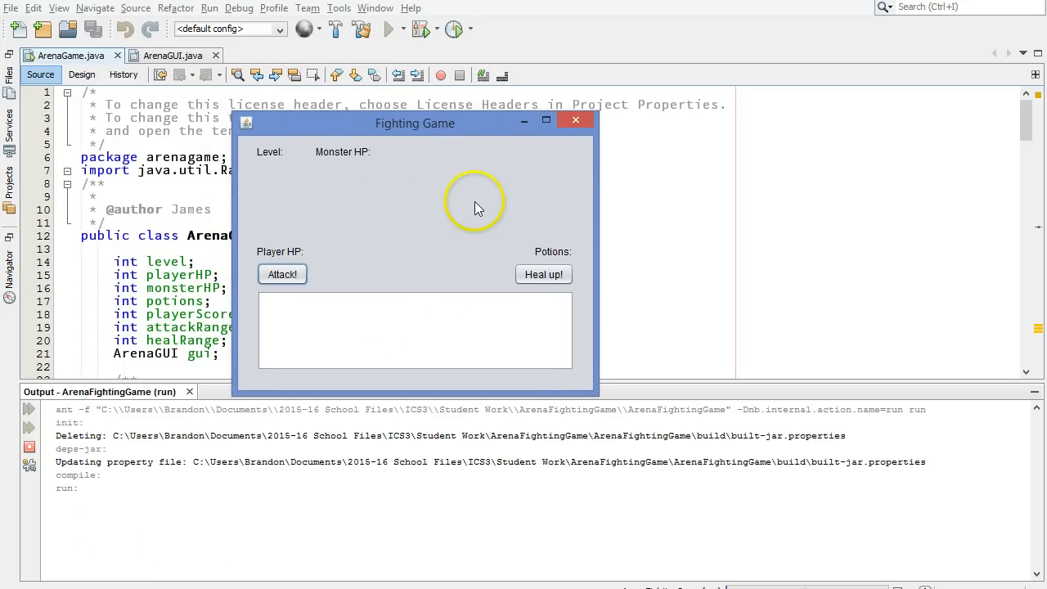
mouse_move(422, 211)
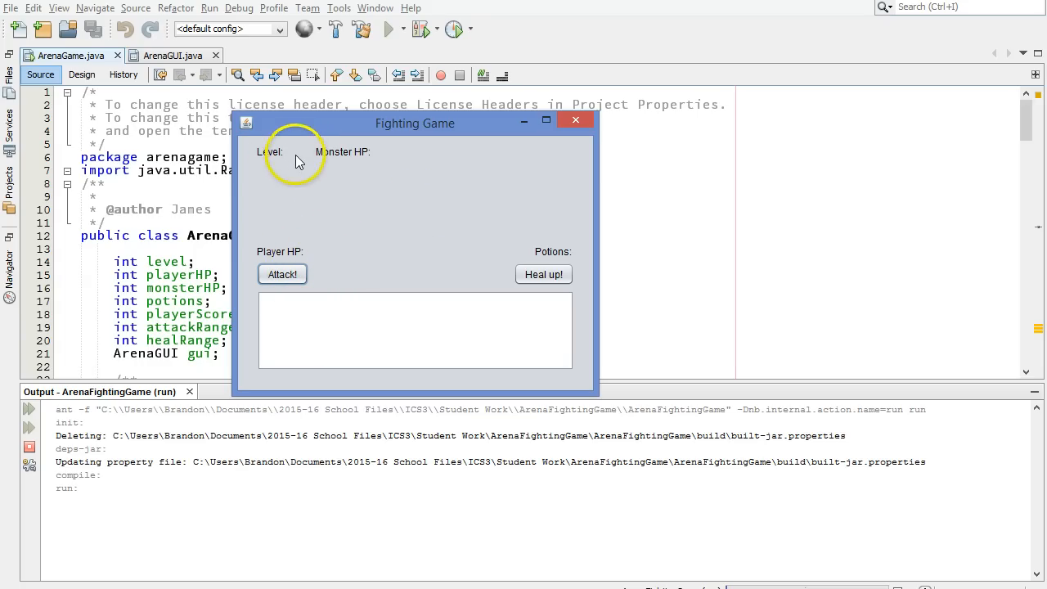
mouse_move(373, 168)
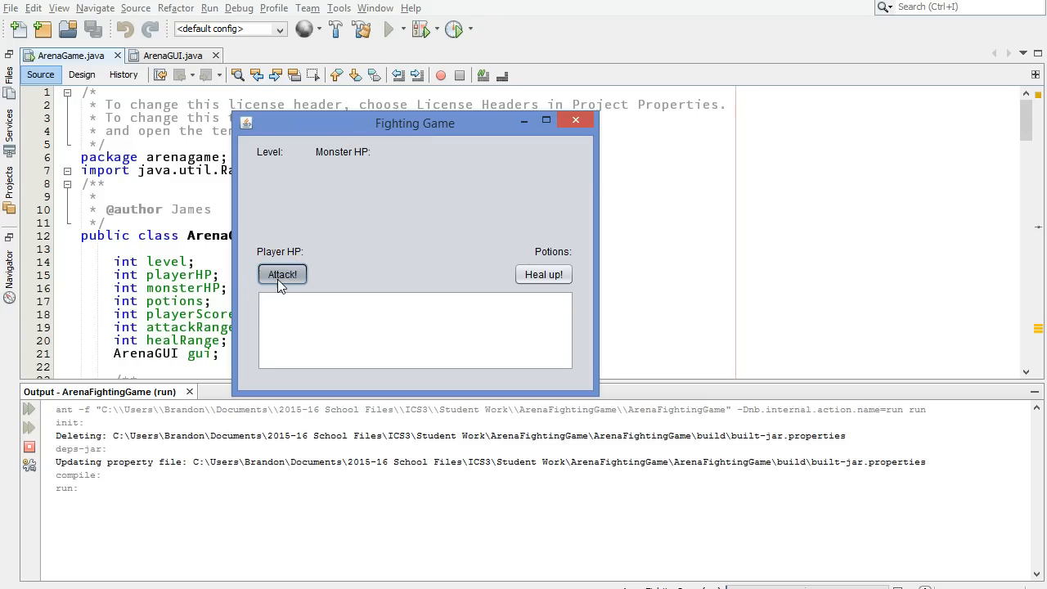
left_click(282, 274)
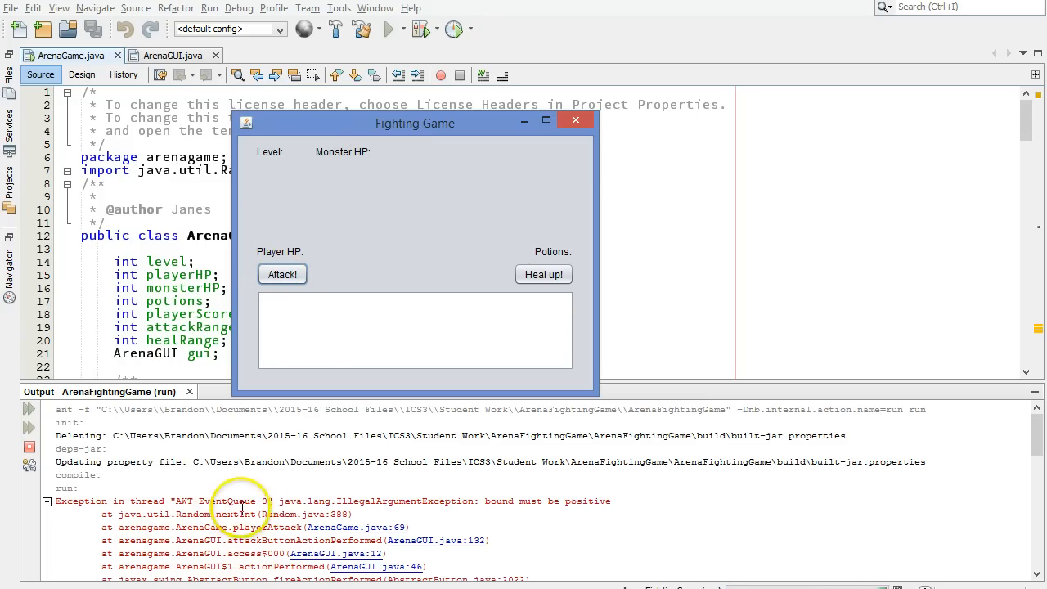
mouse_move(585, 124)
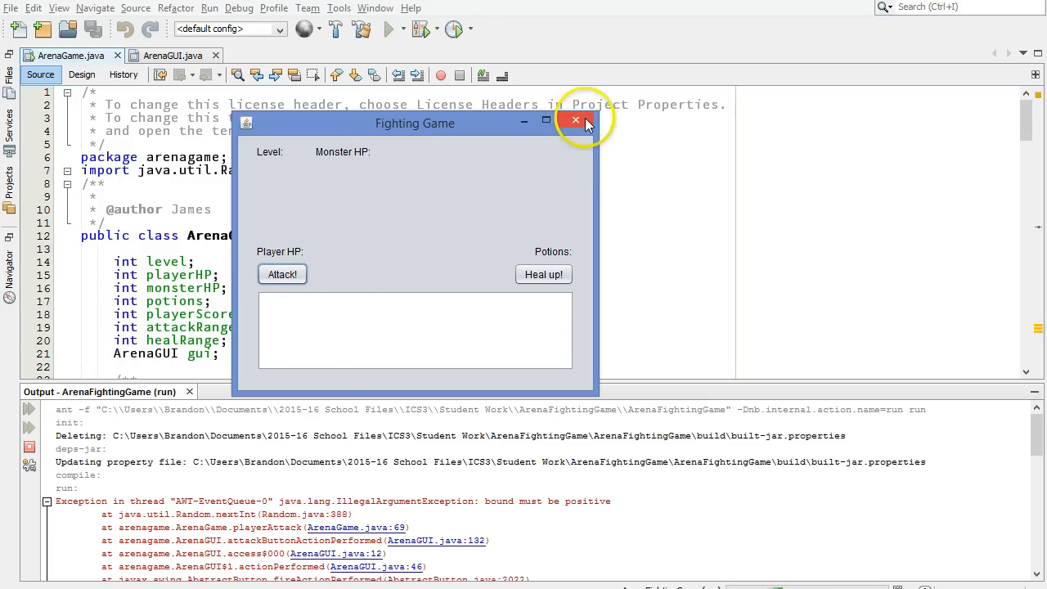
Close the Fighting Game window and examine the exception stack trace in Output
left_click(572, 120)
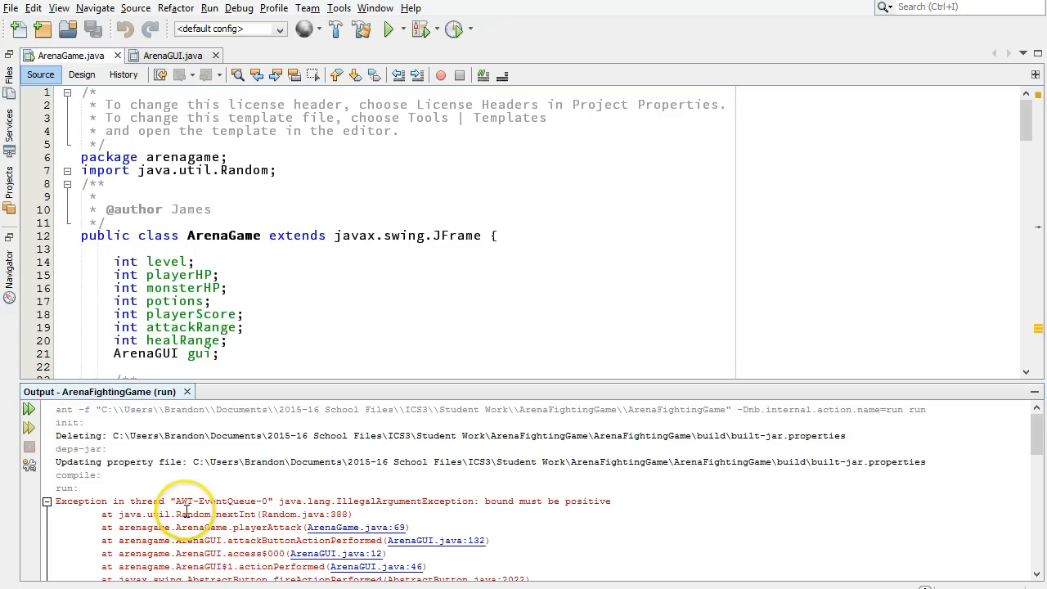
mouse_move(232, 511)
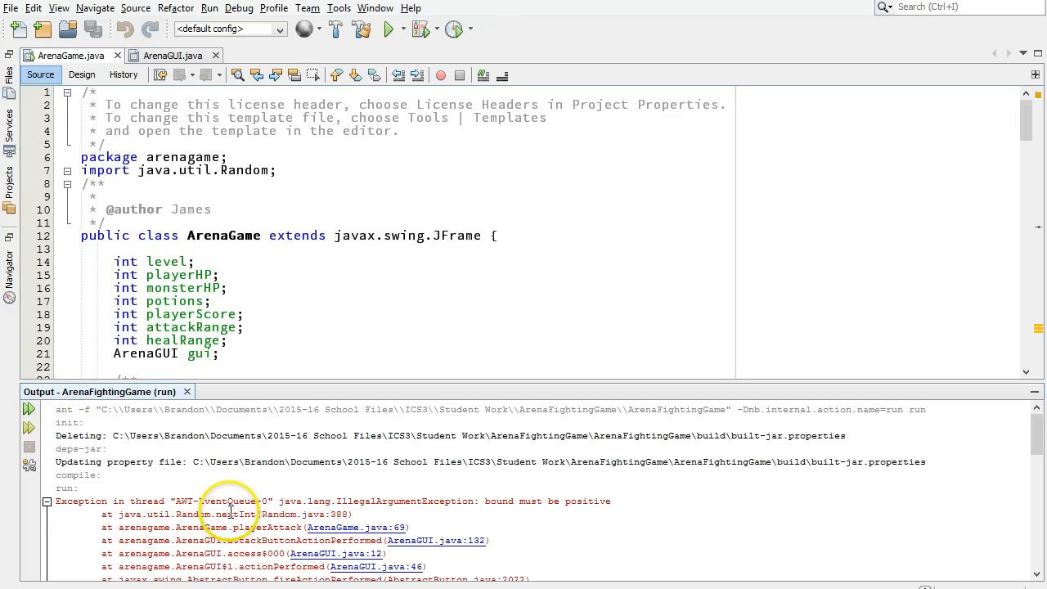
mouse_move(295, 513)
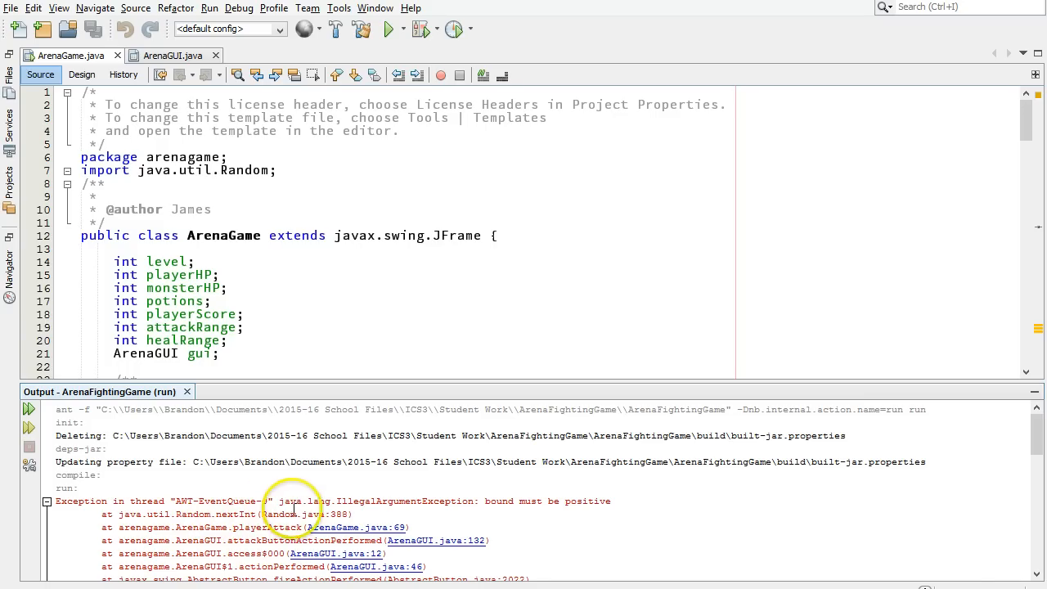
double_click(278, 514)
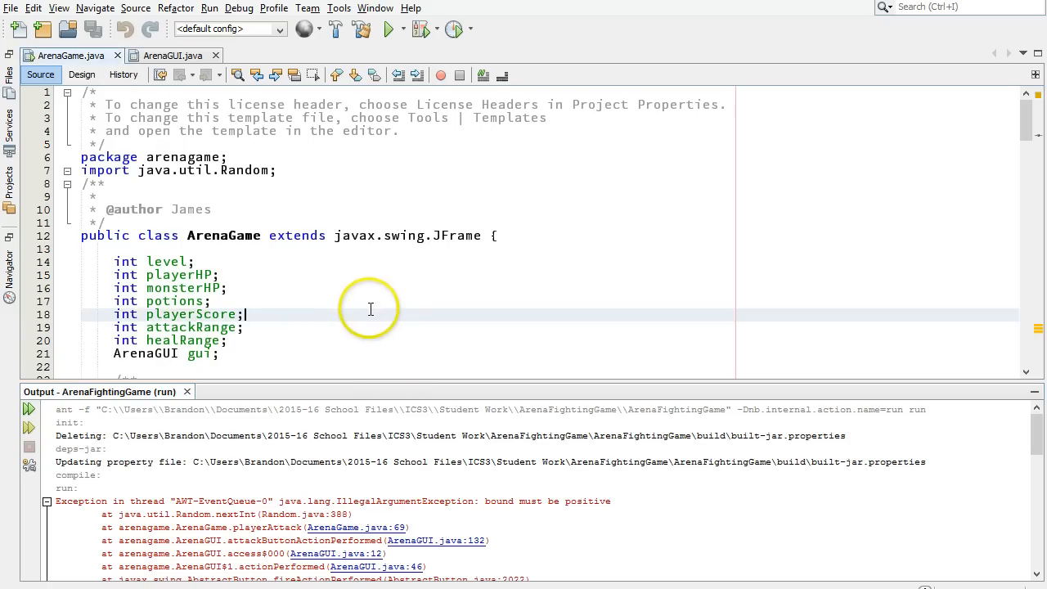
scroll("down", 3)
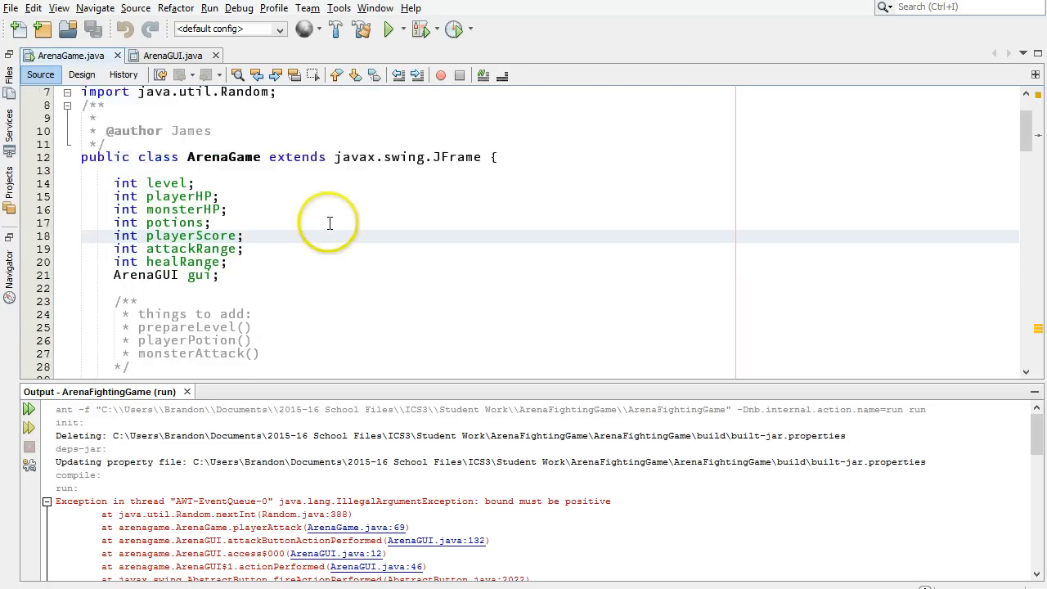
scroll("down", 3)
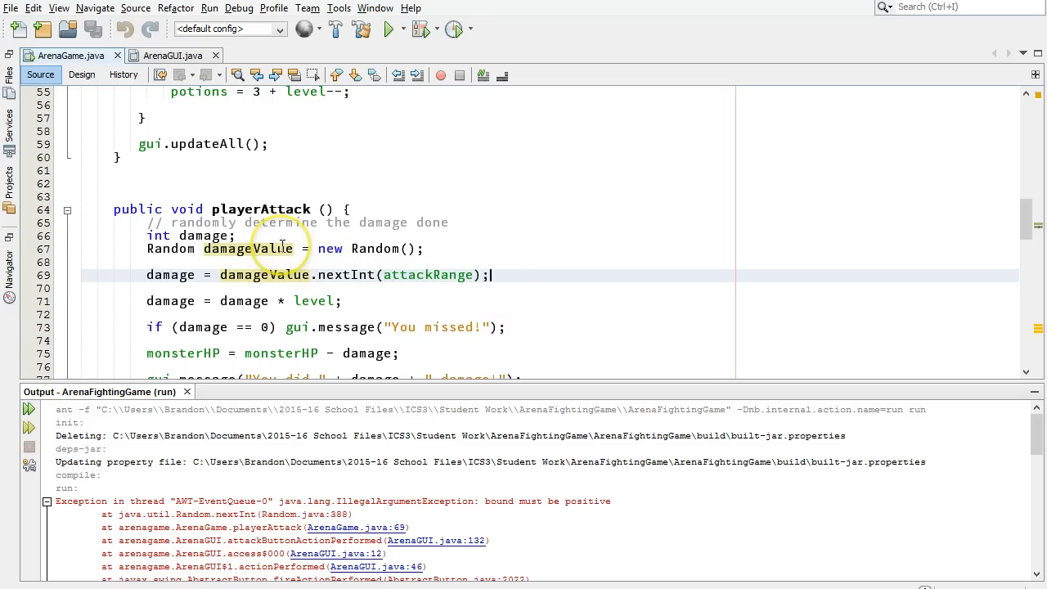
mouse_move(319, 282)
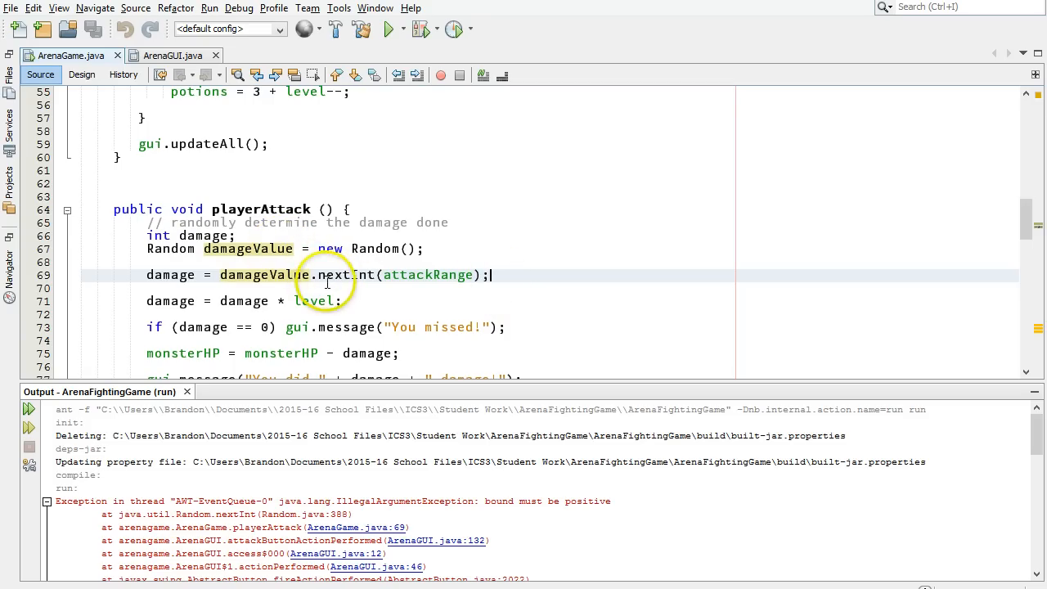
mouse_move(469, 275)
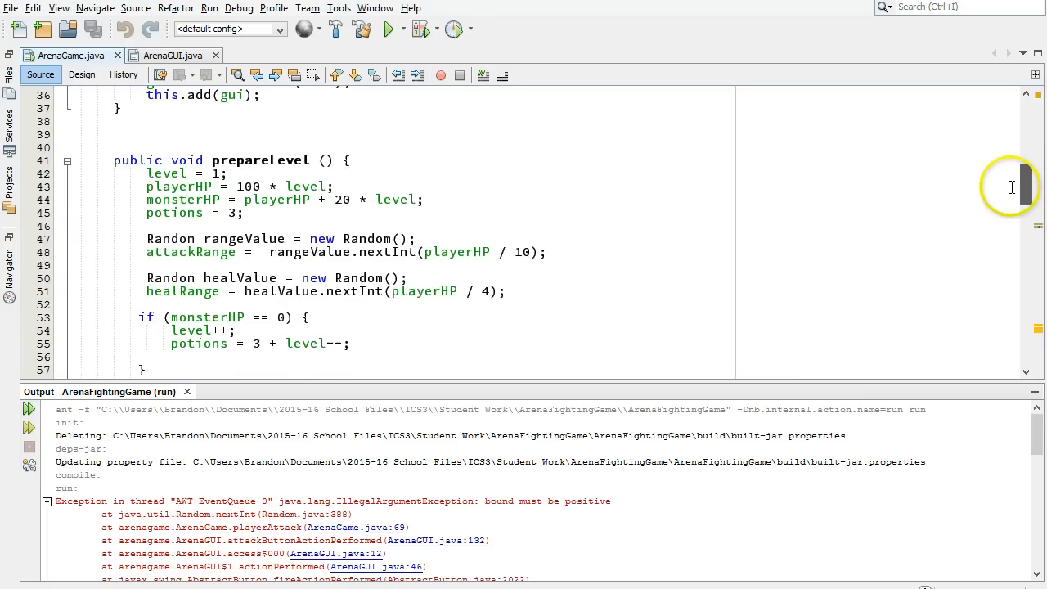
mouse_move(317, 300)
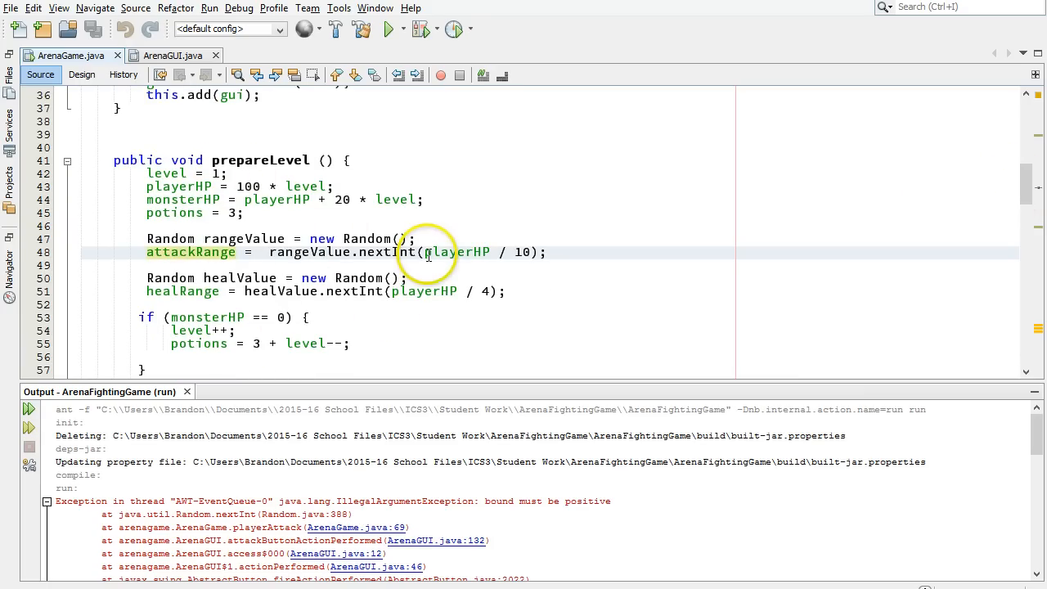
type("0")
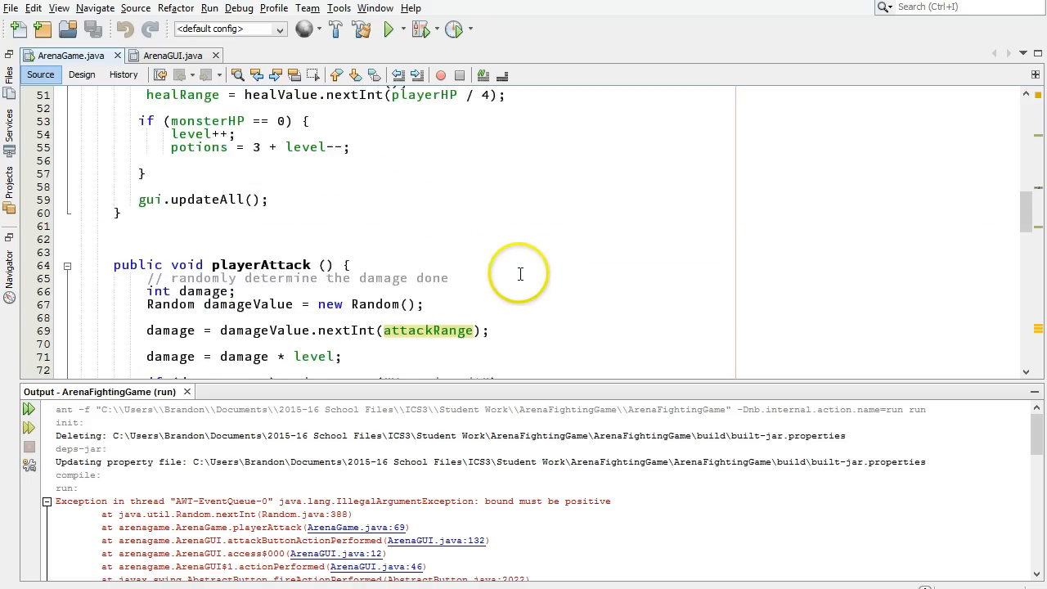
scroll("down", 3)
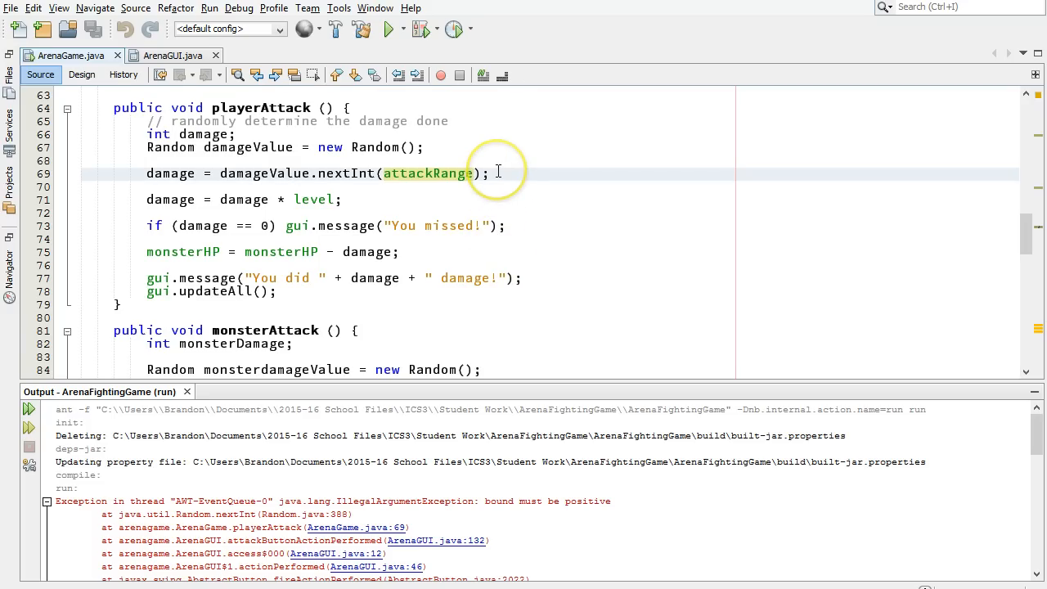
mouse_move(270, 395)
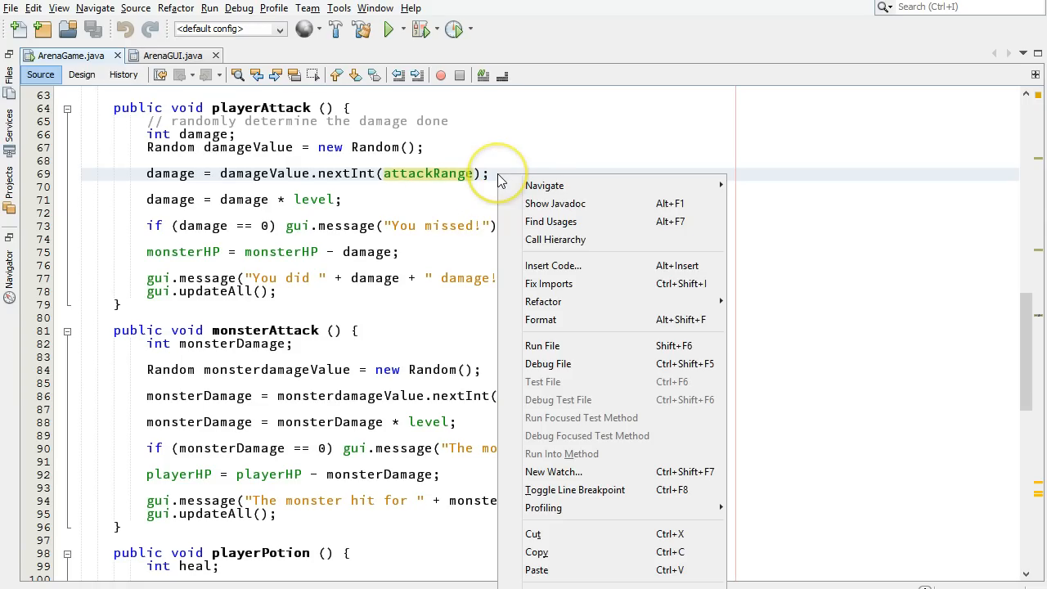
mouse_move(634, 472)
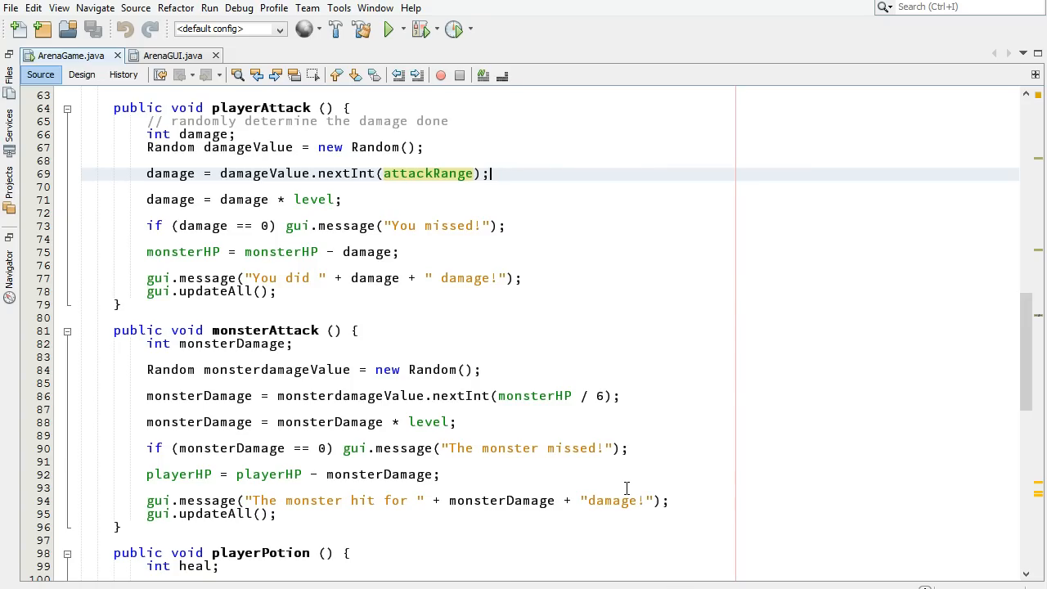
Dismiss the context menu and toggle a breakpoint on line 69's nextInt(attackRange) call
left_click(45, 173)
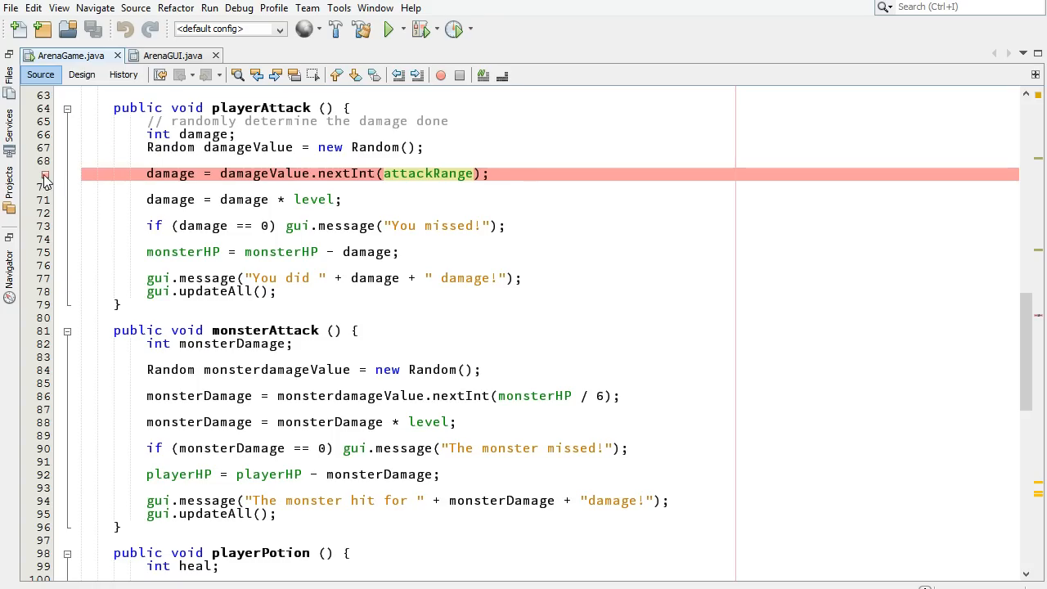
left_click(490, 174)
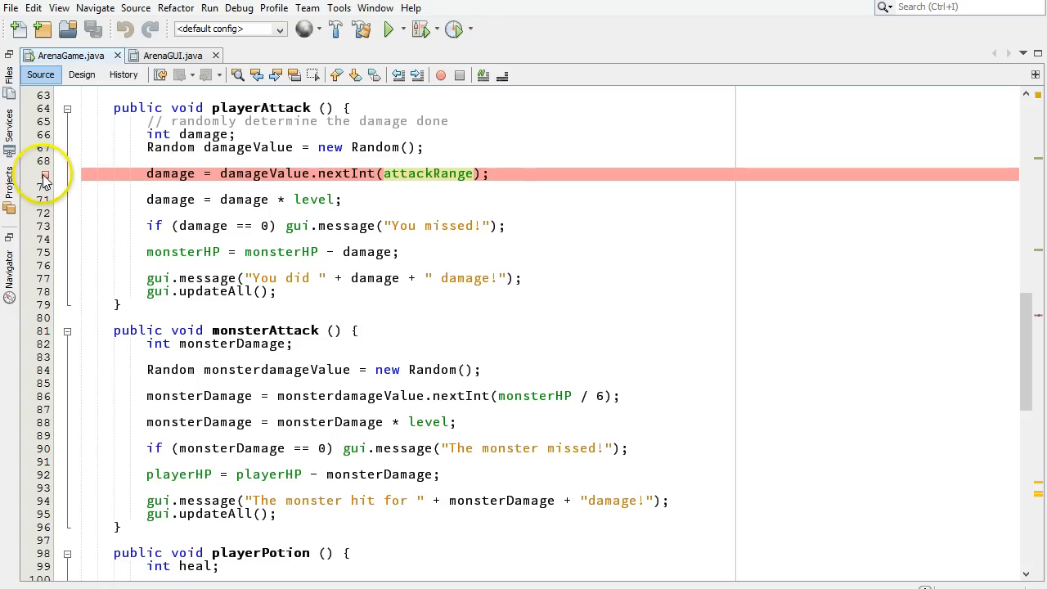
mouse_move(45, 174)
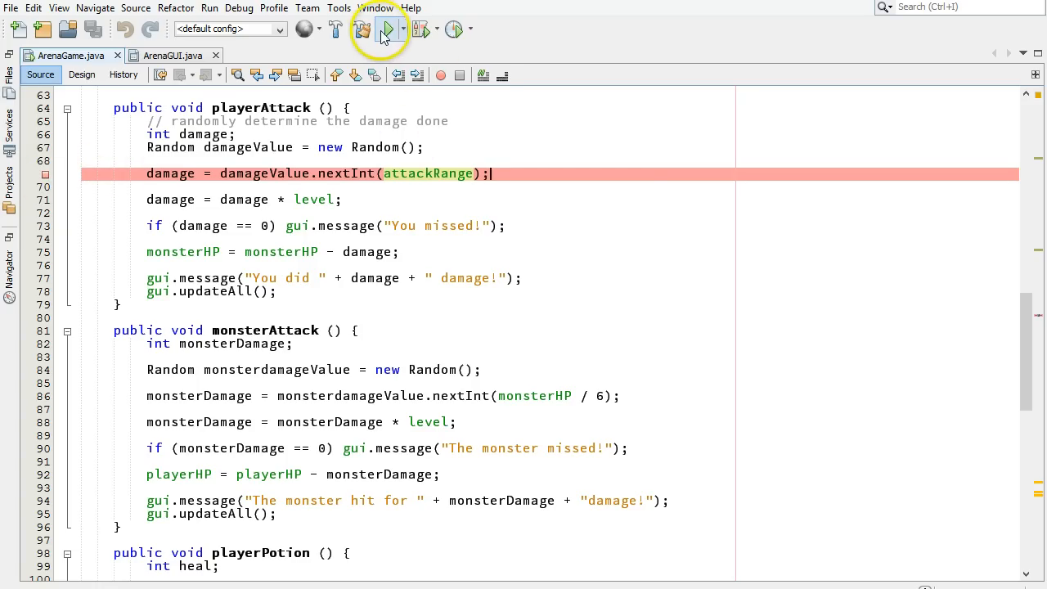
mouse_move(382, 30)
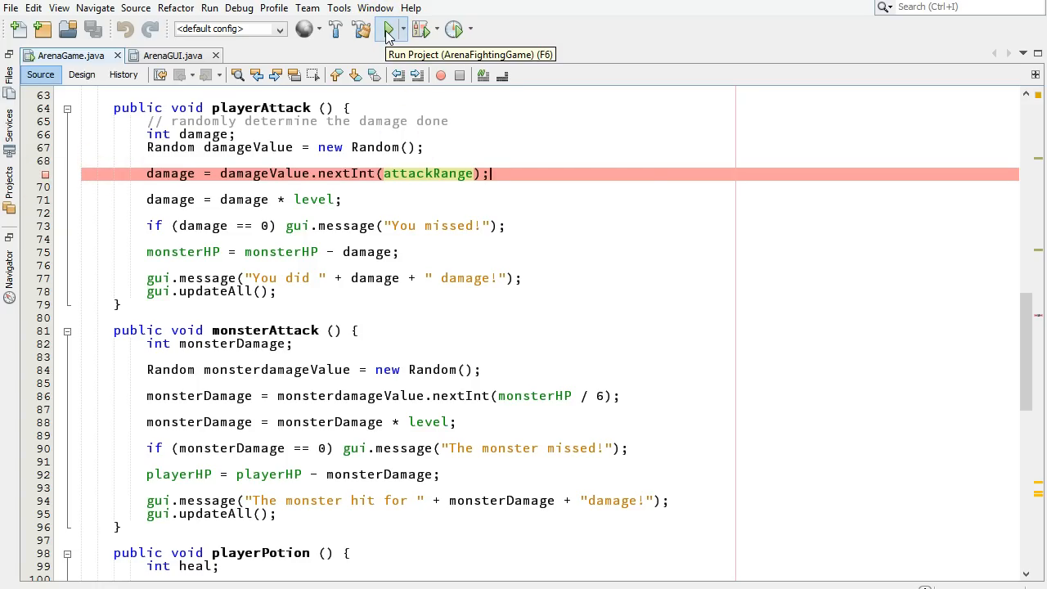
mouse_move(417, 29)
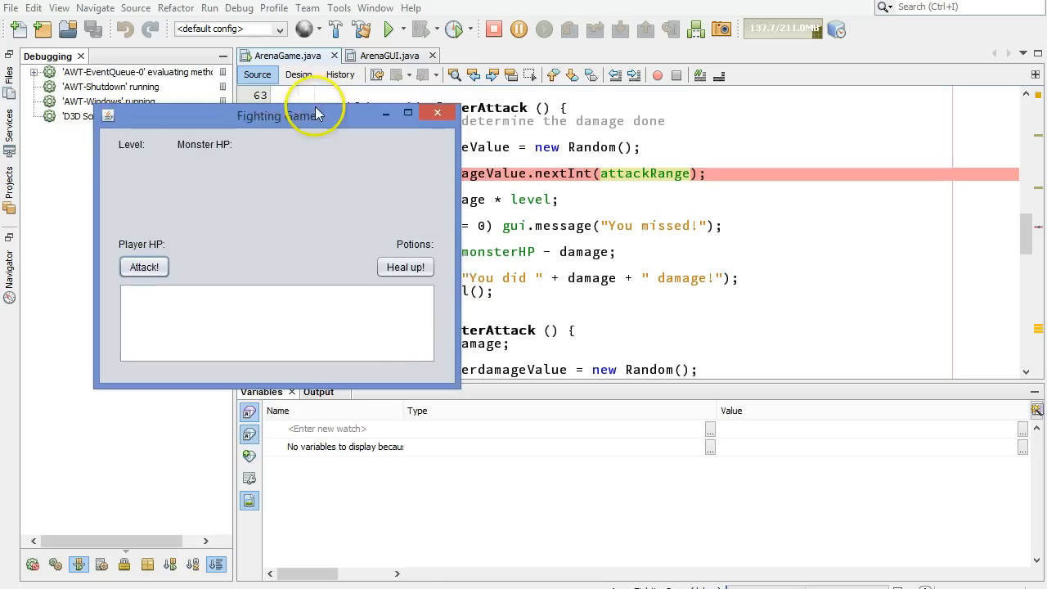
Drag the debugged Fighting Game window down and then back up
left_click_drag(282, 115, 217, 440)
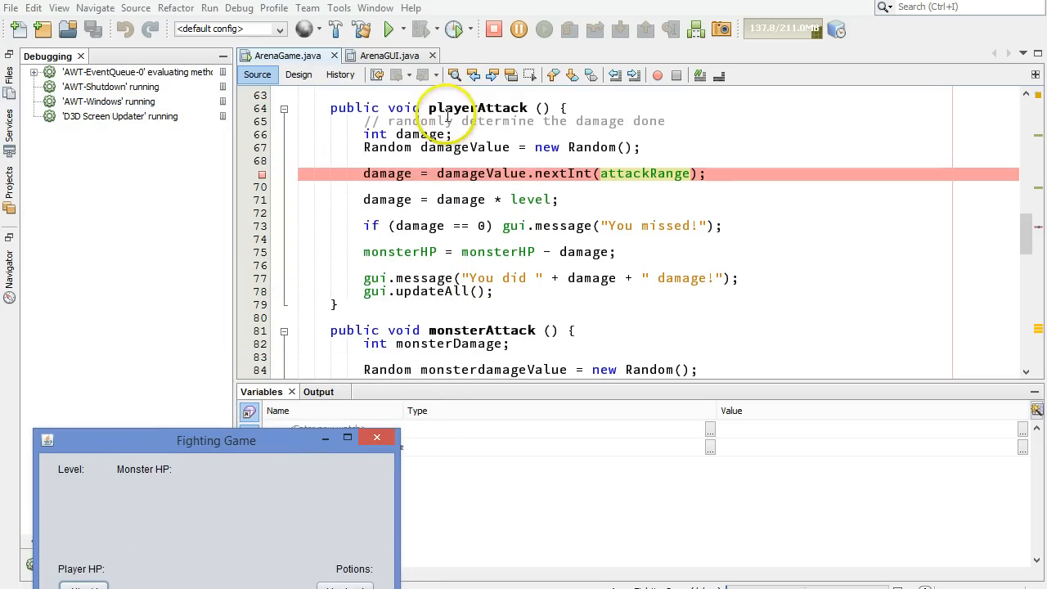
mouse_move(487, 102)
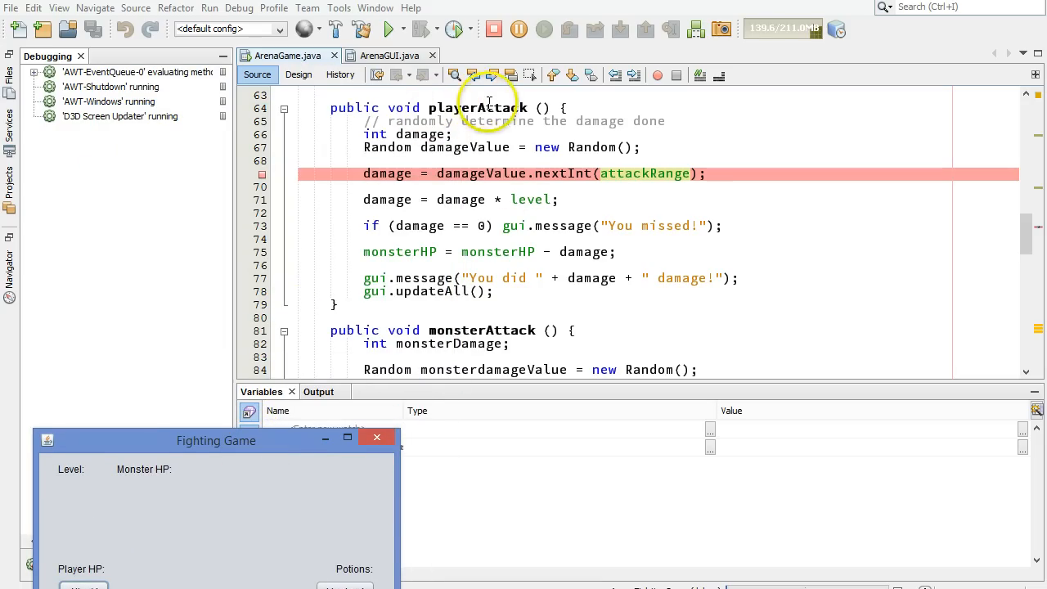
mouse_move(524, 185)
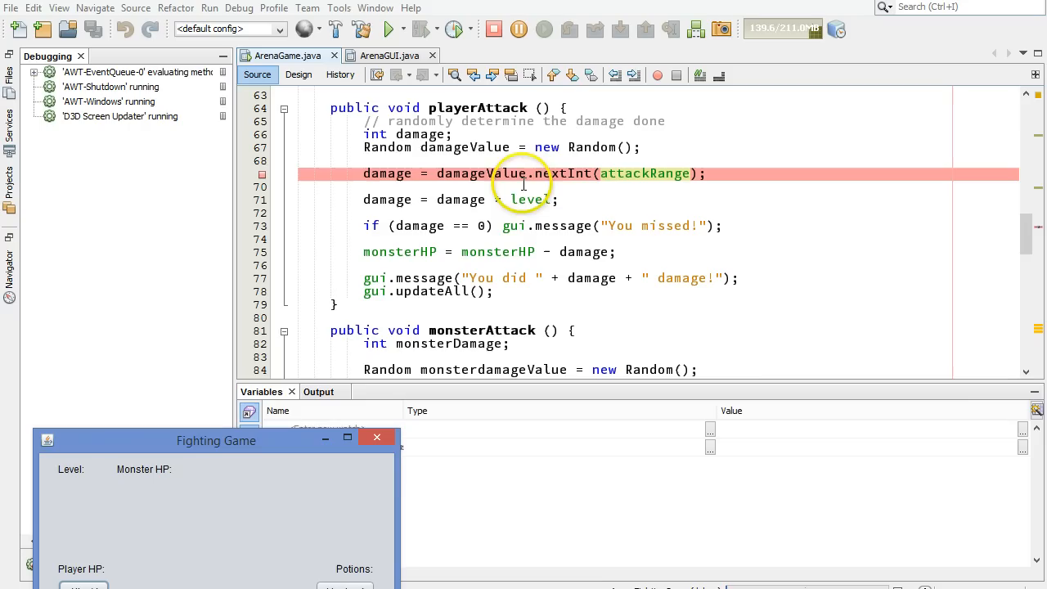
left_click_drag(217, 440, 259, 137)
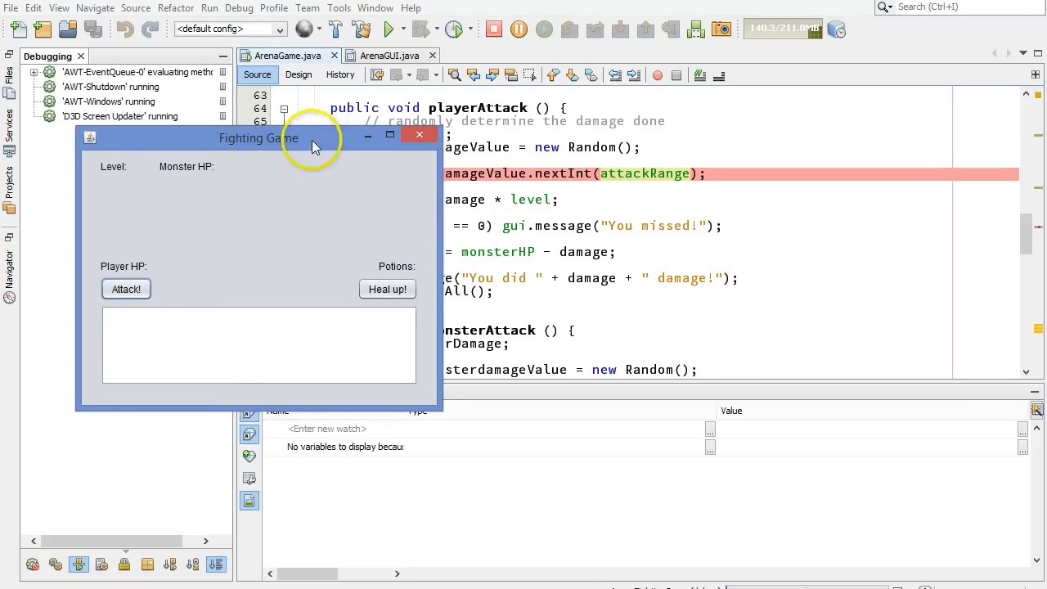
left_click(125, 288)
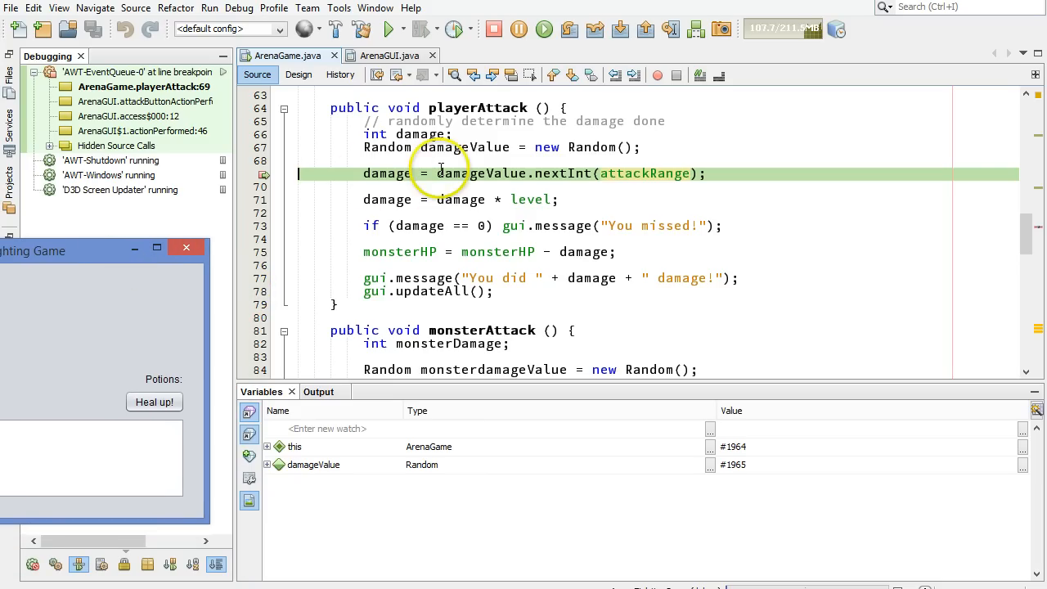
mouse_move(413, 172)
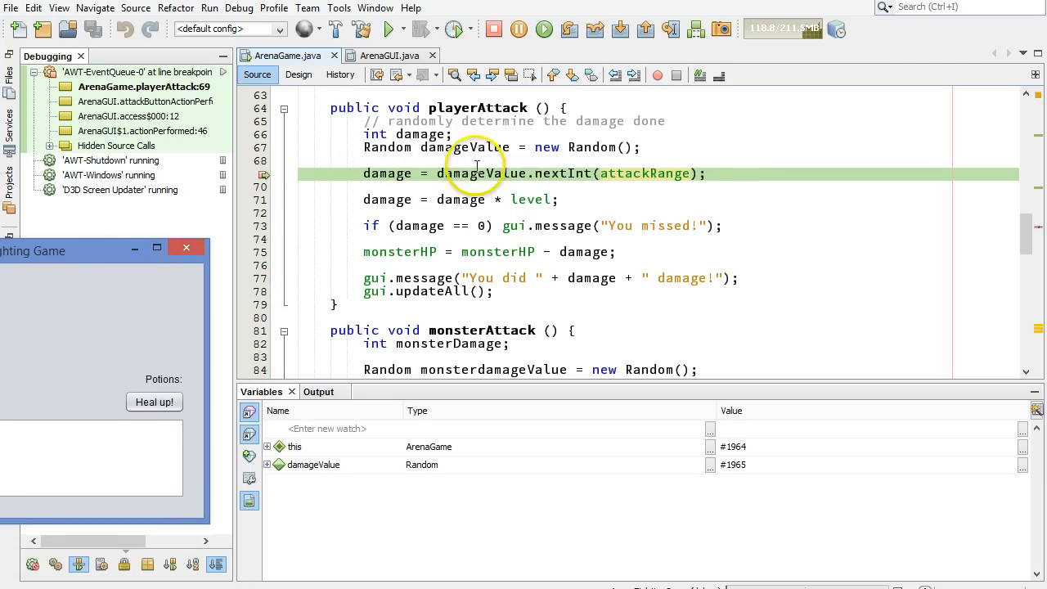
mouse_move(577, 173)
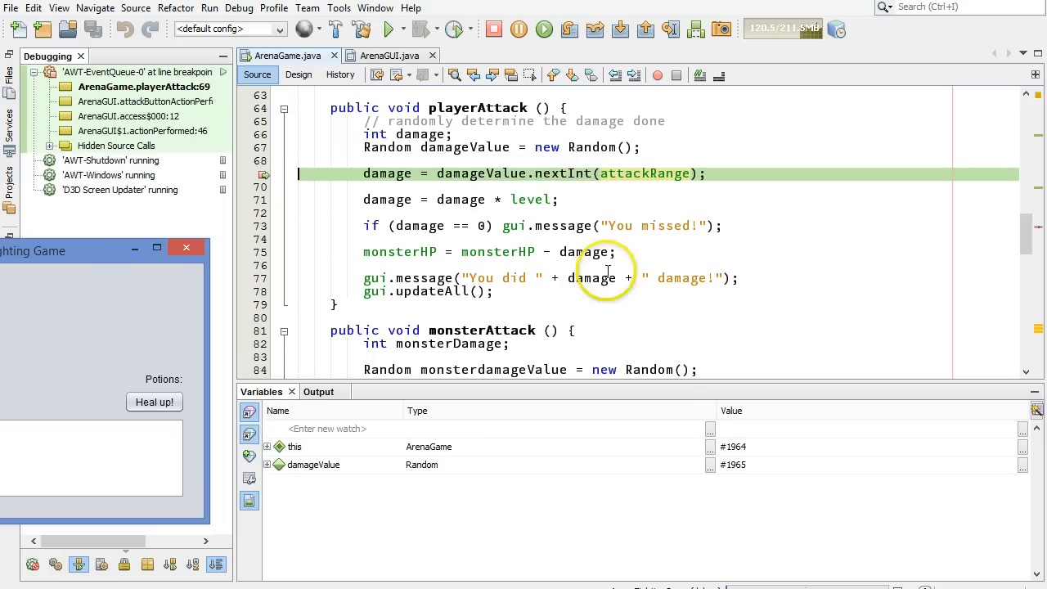
mouse_move(263, 396)
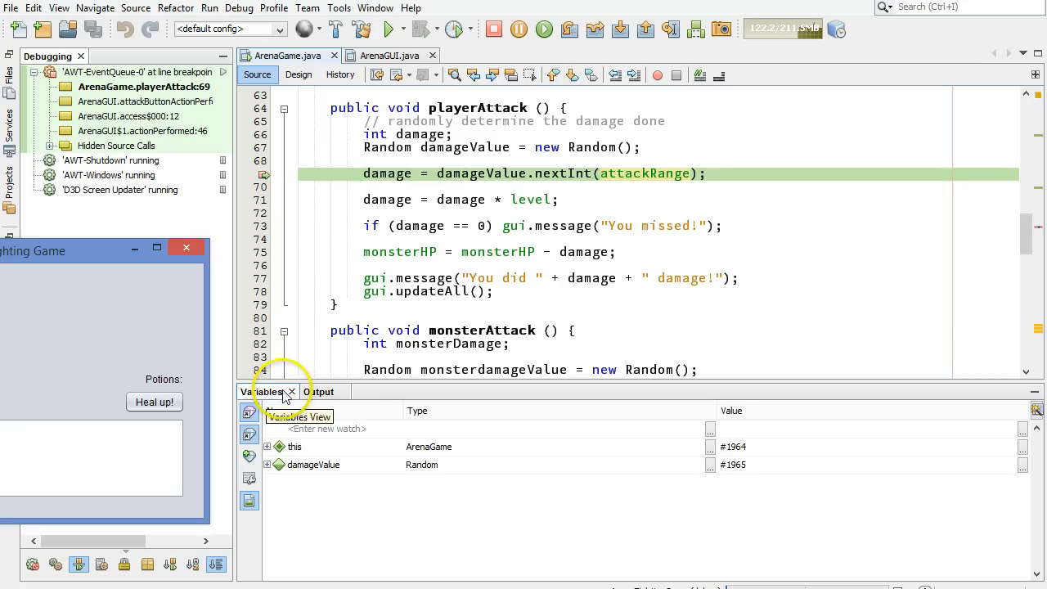
left_click(376, 8)
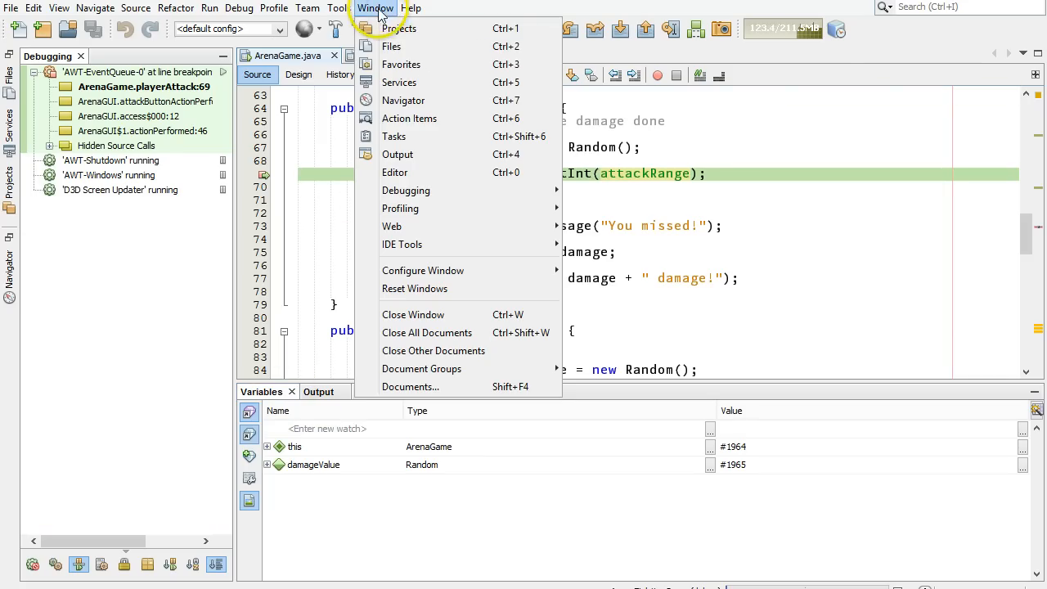
mouse_move(405, 190)
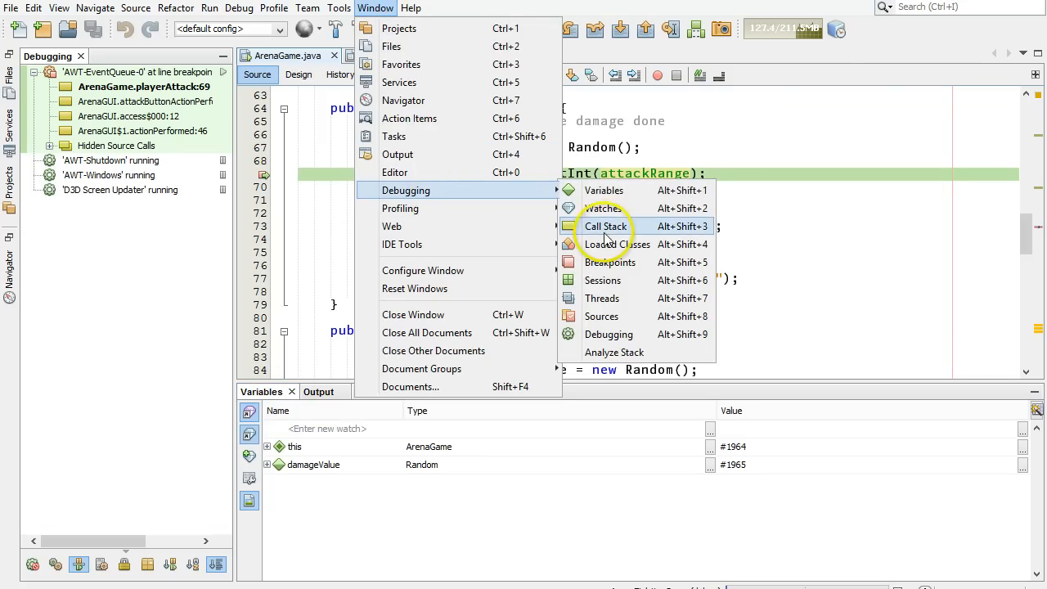
mouse_move(451, 527)
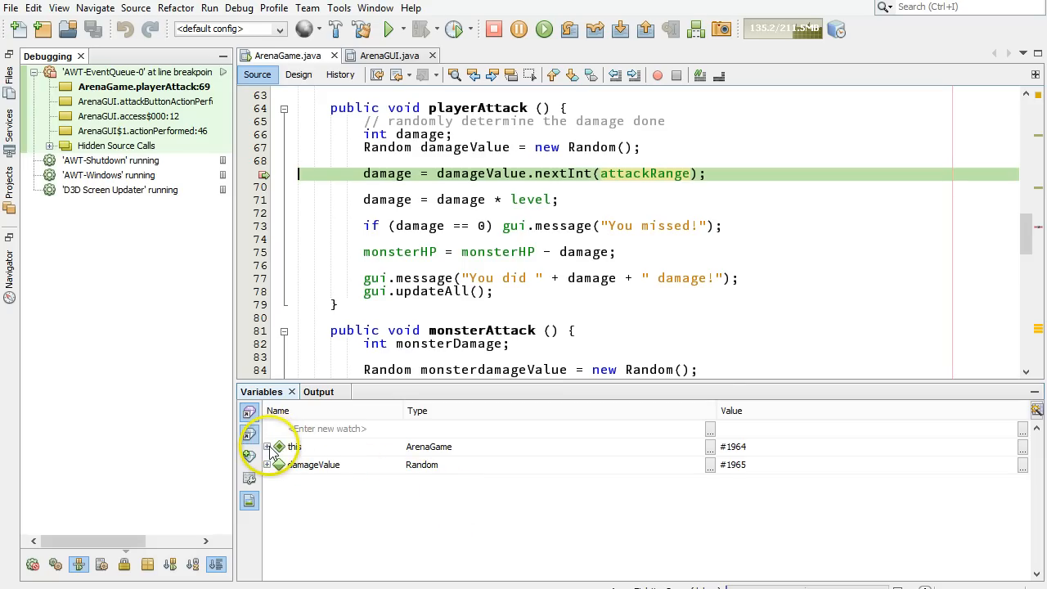
mouse_move(294, 447)
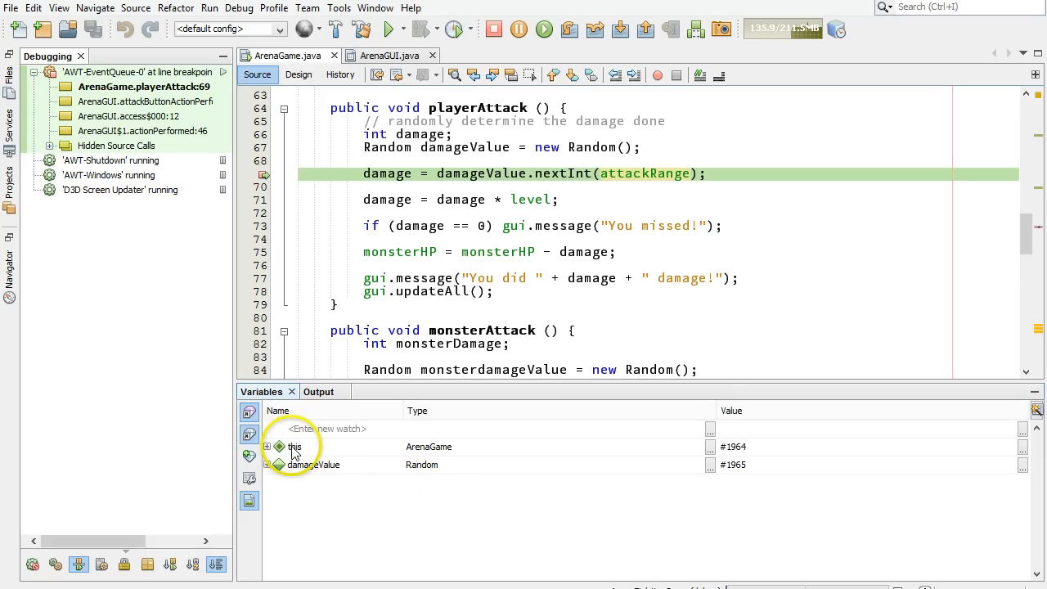
mouse_move(269, 453)
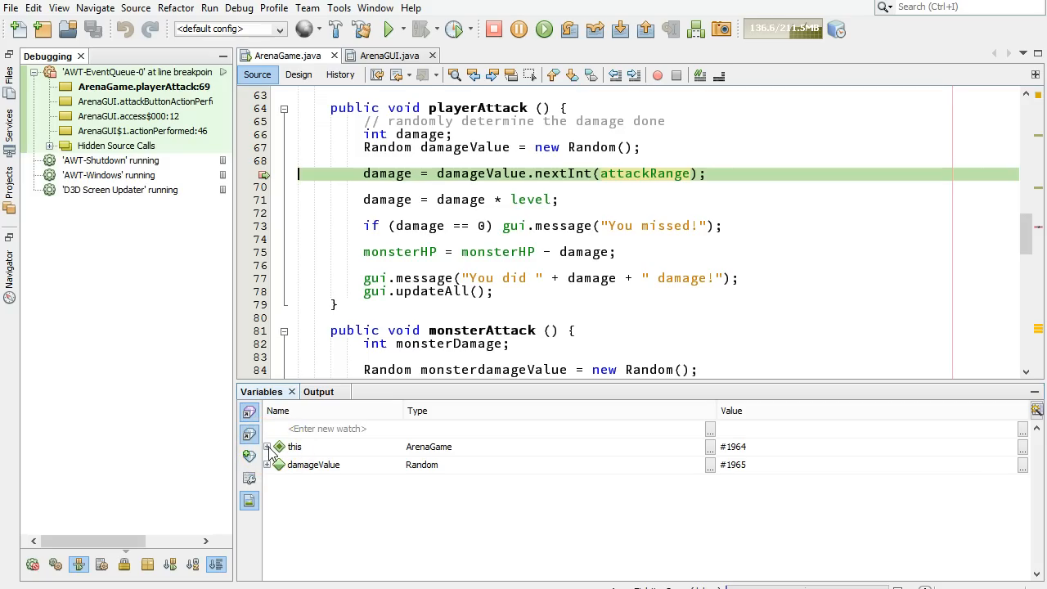
mouse_move(277, 450)
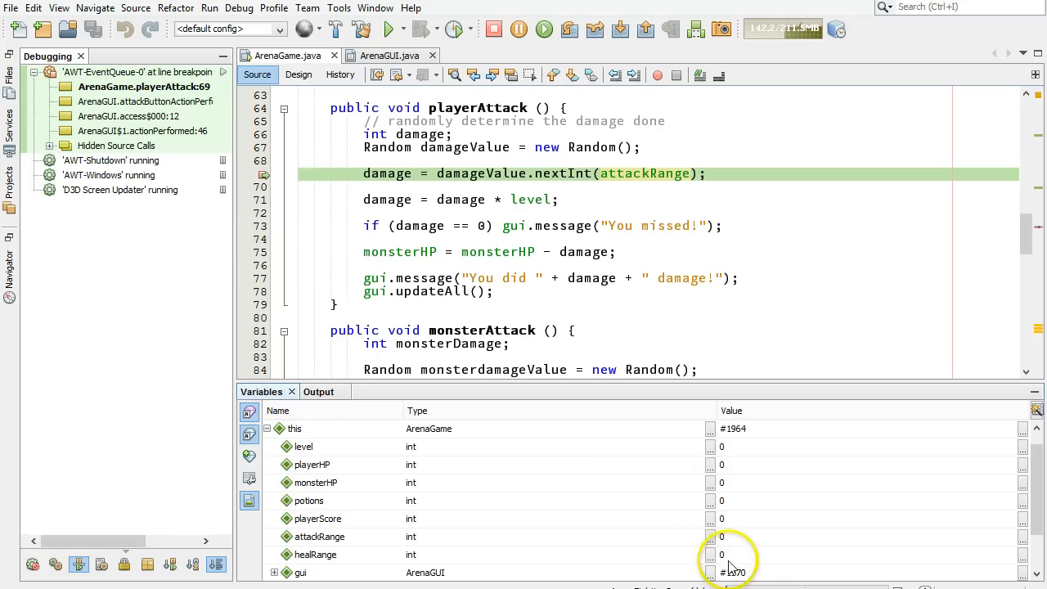
mouse_move(720, 460)
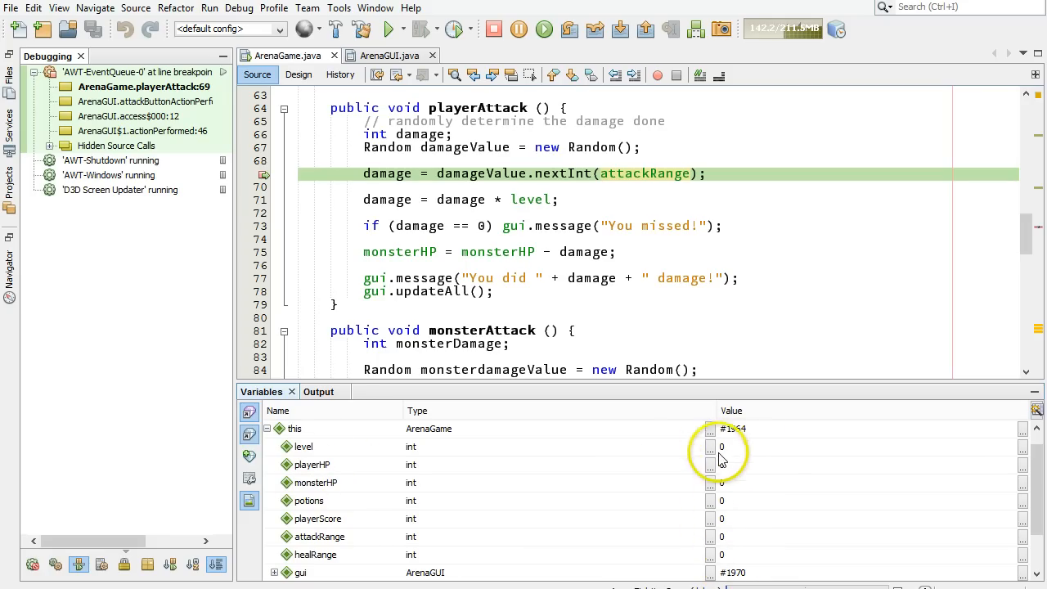
mouse_move(333, 548)
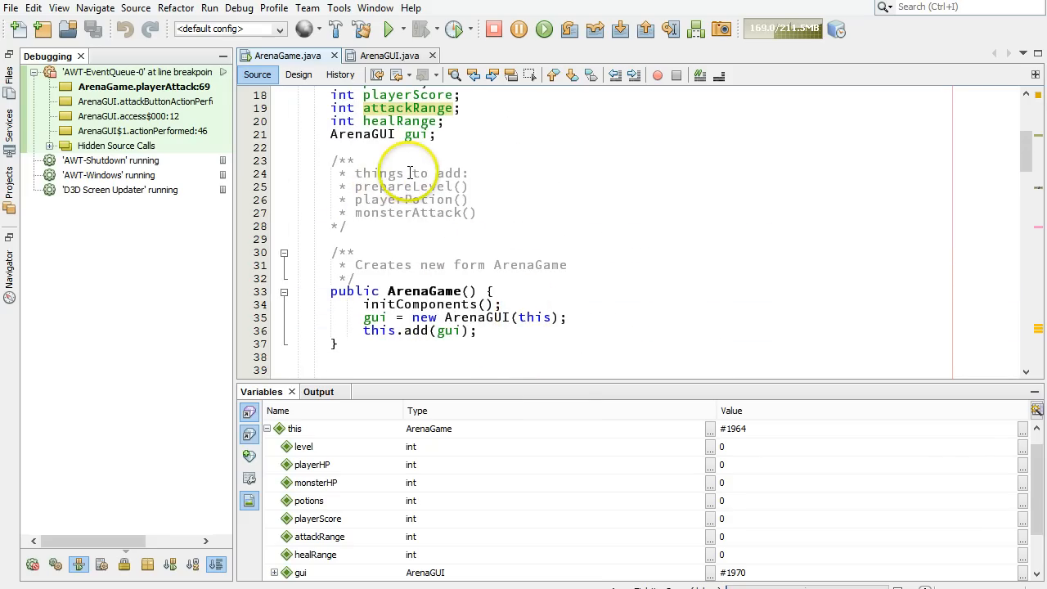
mouse_move(508, 198)
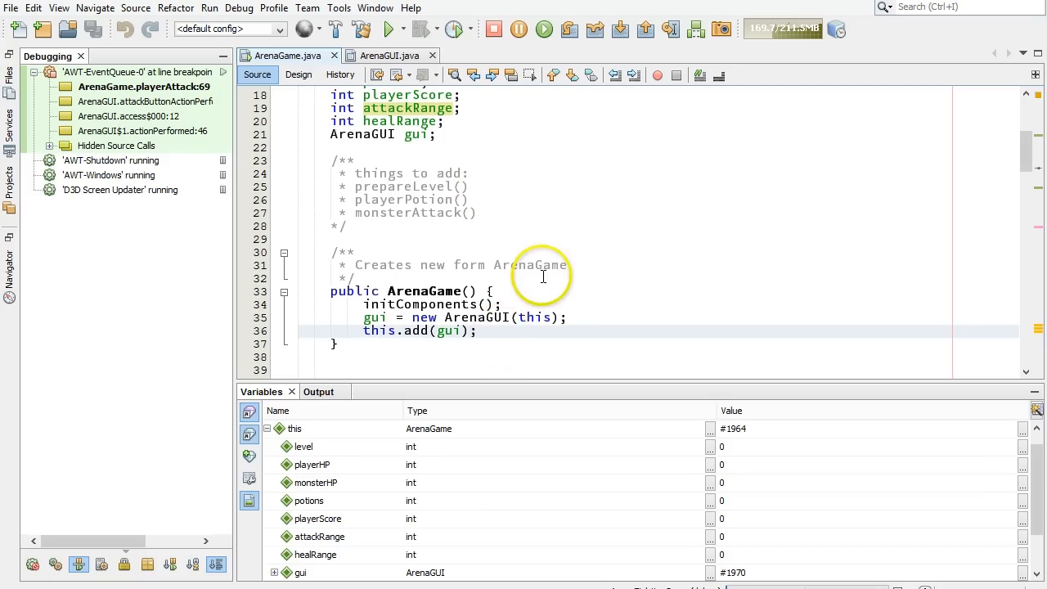
Insert prepareLevel(); and gui.updateAll(); after this.add(gui); in the ArenaGame constructor
scroll("down", 3)
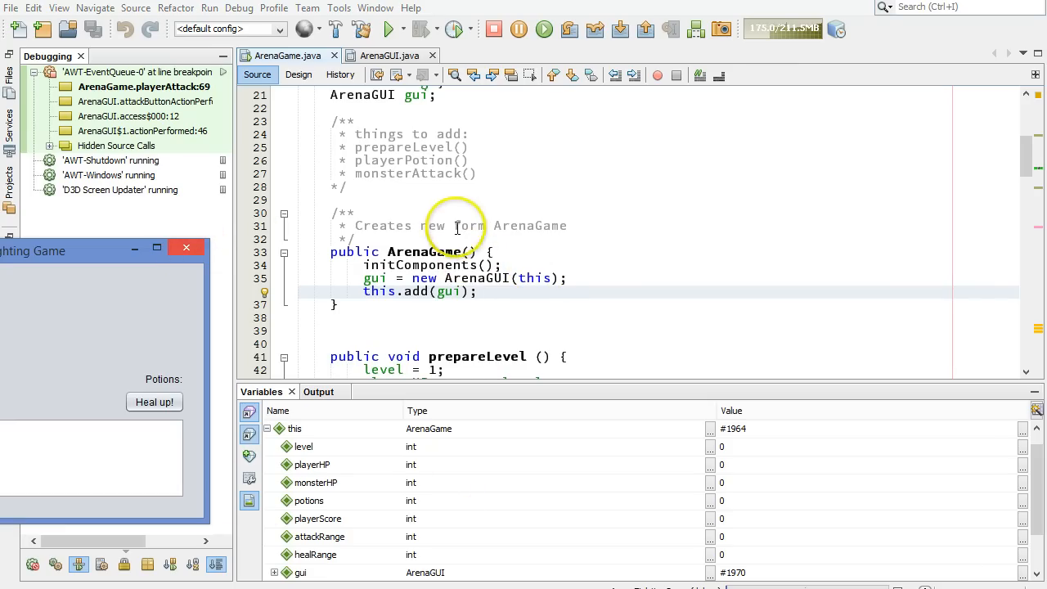
mouse_move(454, 265)
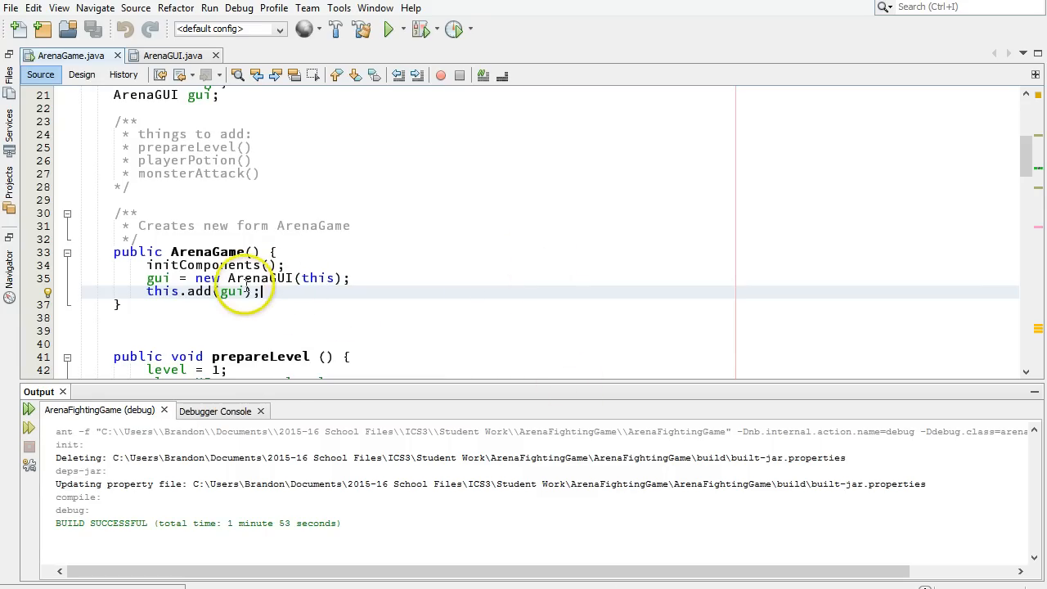
mouse_move(260, 301)
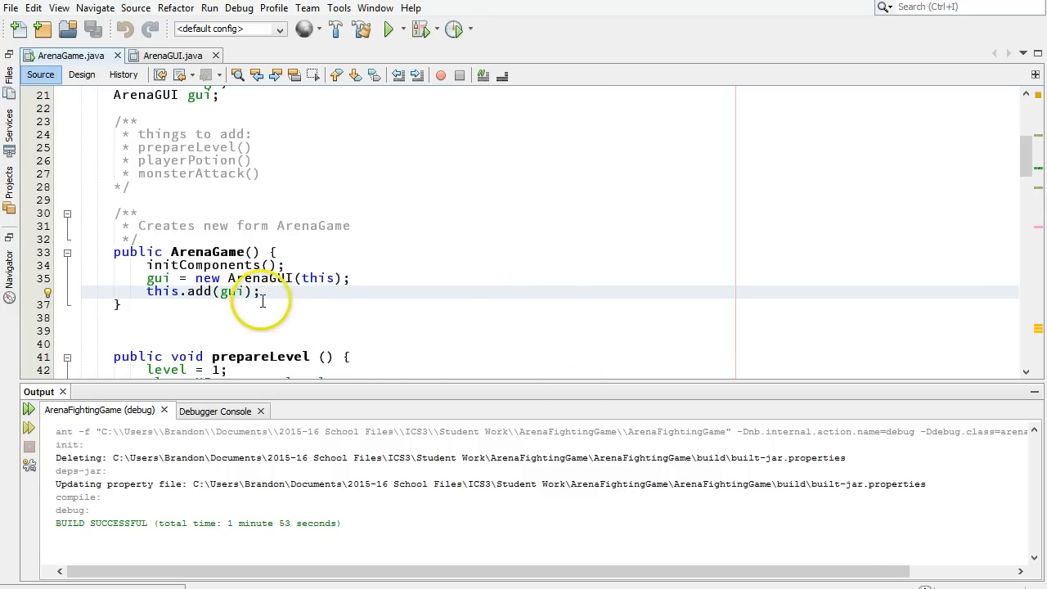
left_click(274, 291)
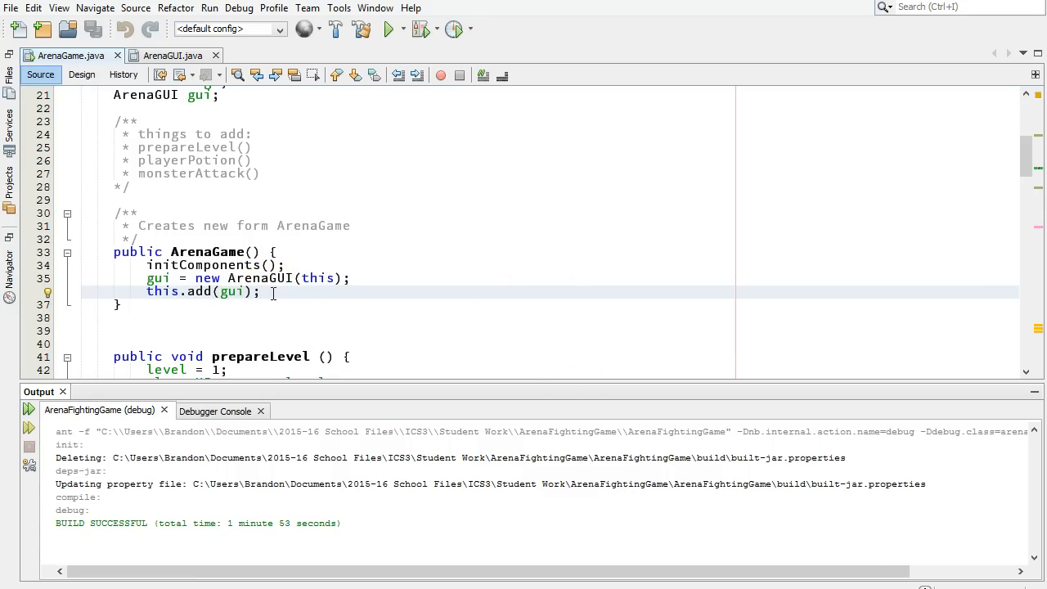
type("pre")
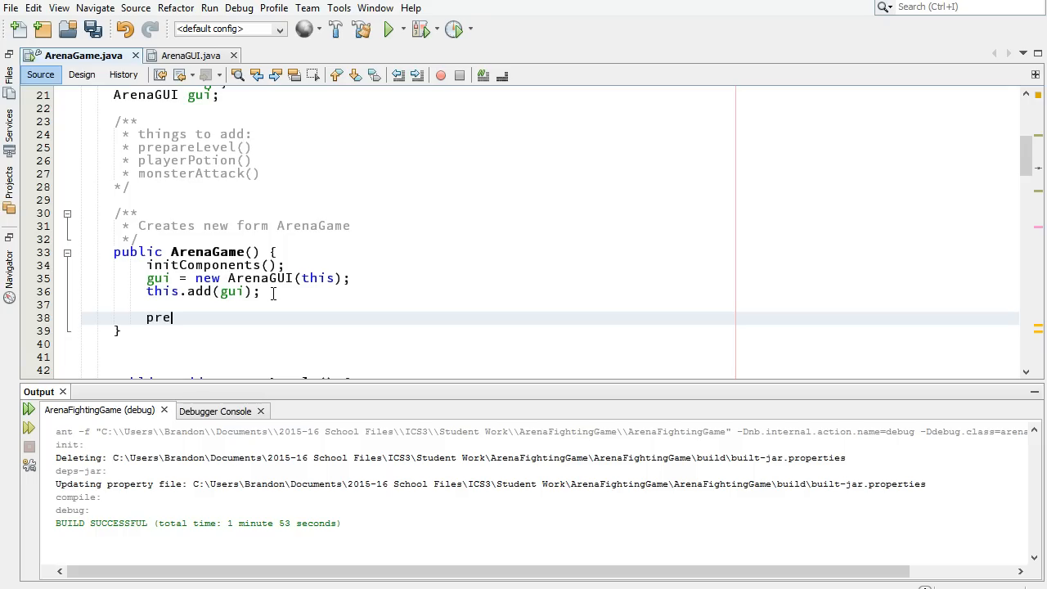
type("pareLe")
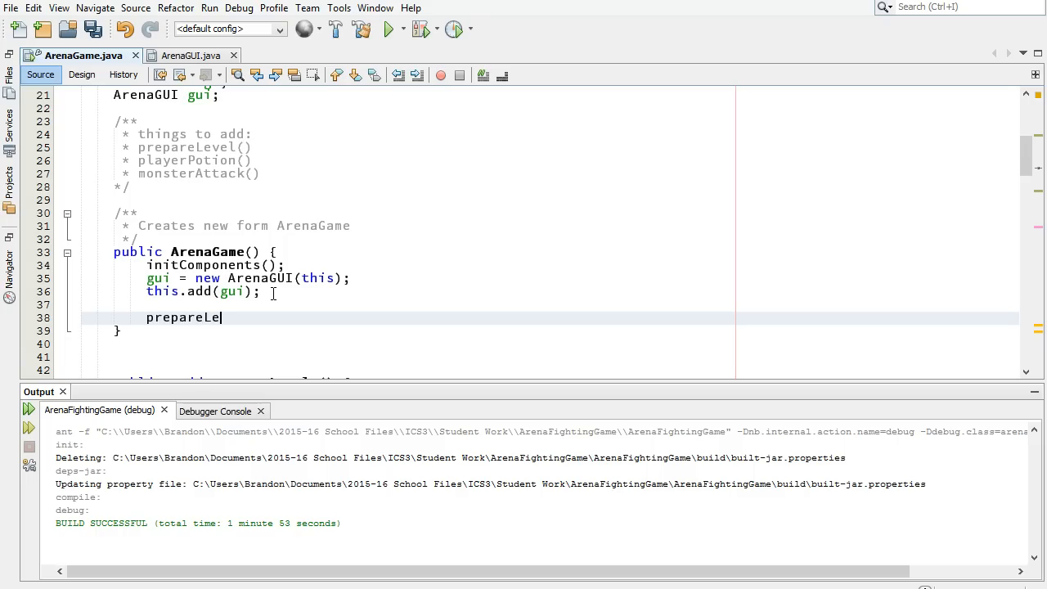
type("vel();")
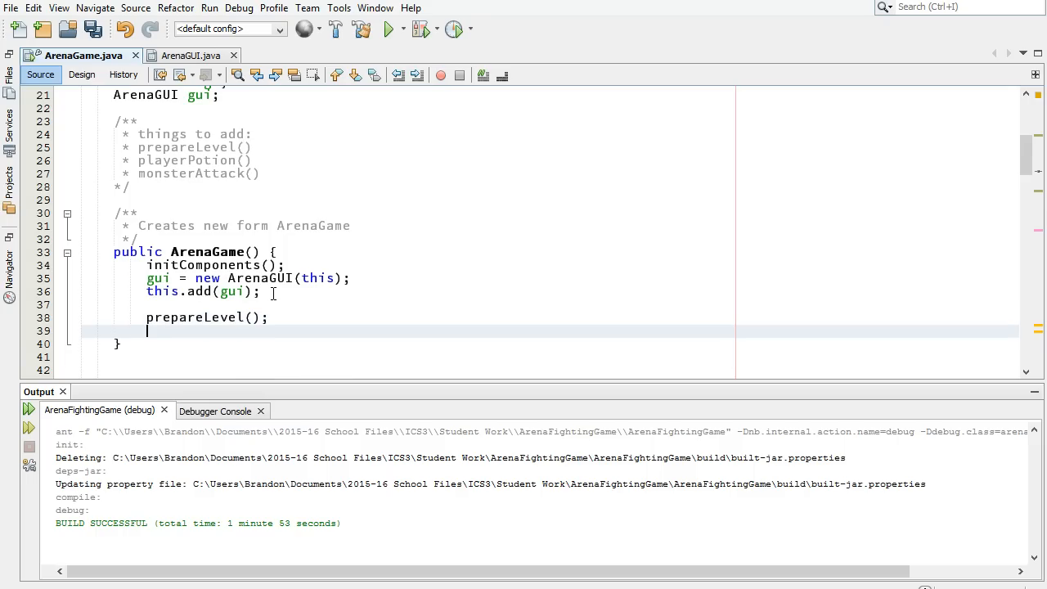
type("gui.updat")
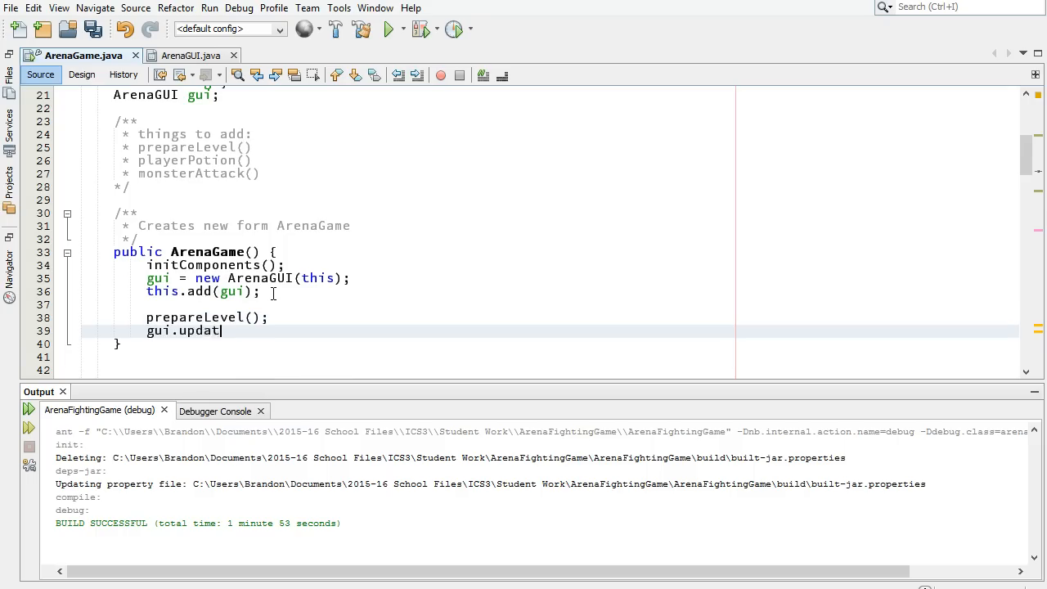
type("eAll();")
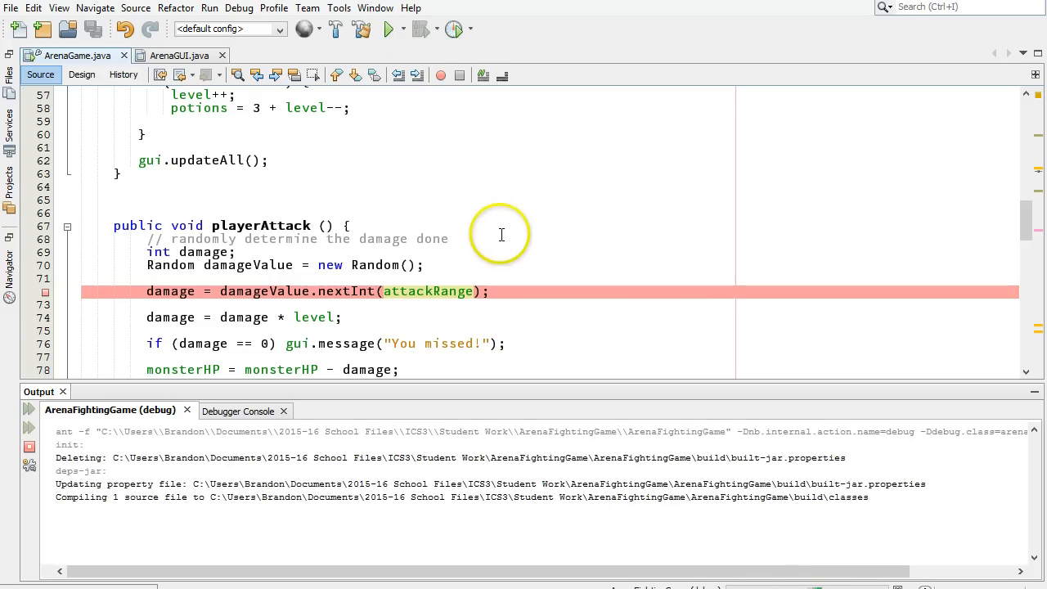
mouse_move(501, 332)
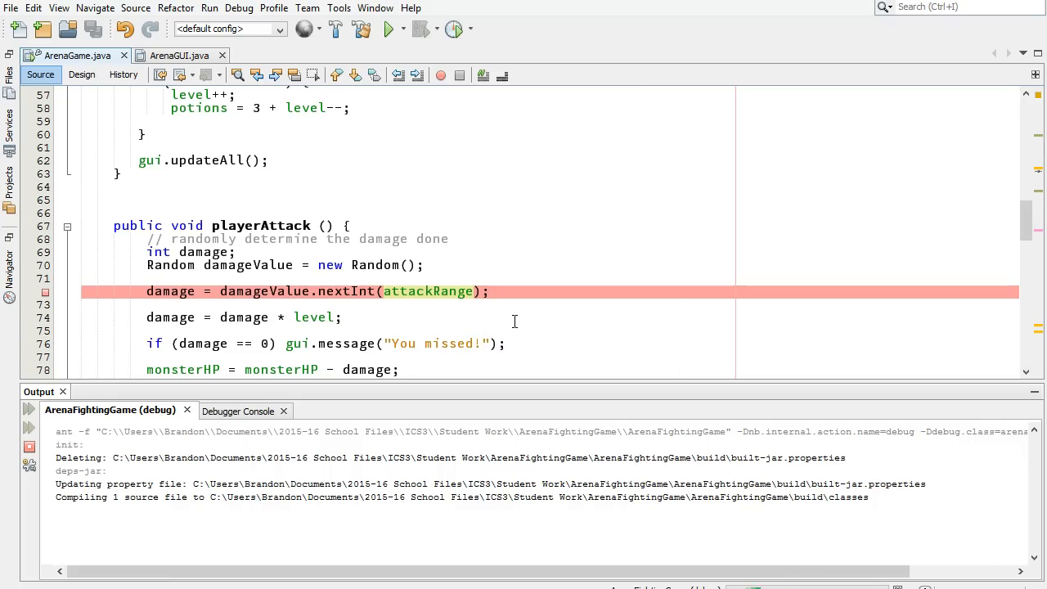
mouse_move(509, 316)
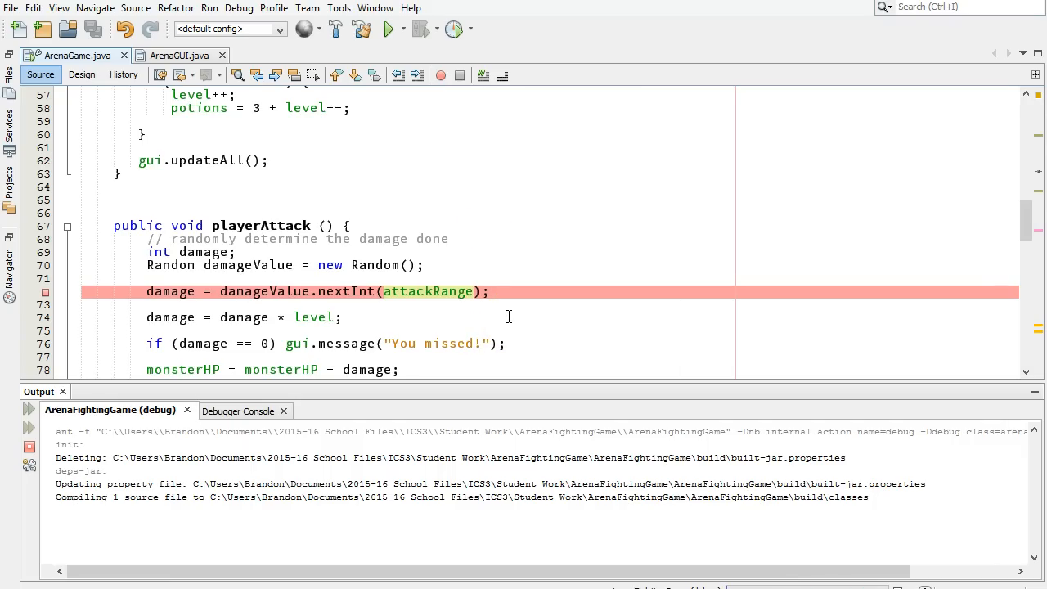
Debug the project and continue, showing Level 1, Monster HP 120, Player HP 100, 3 potions
left_click(390, 29)
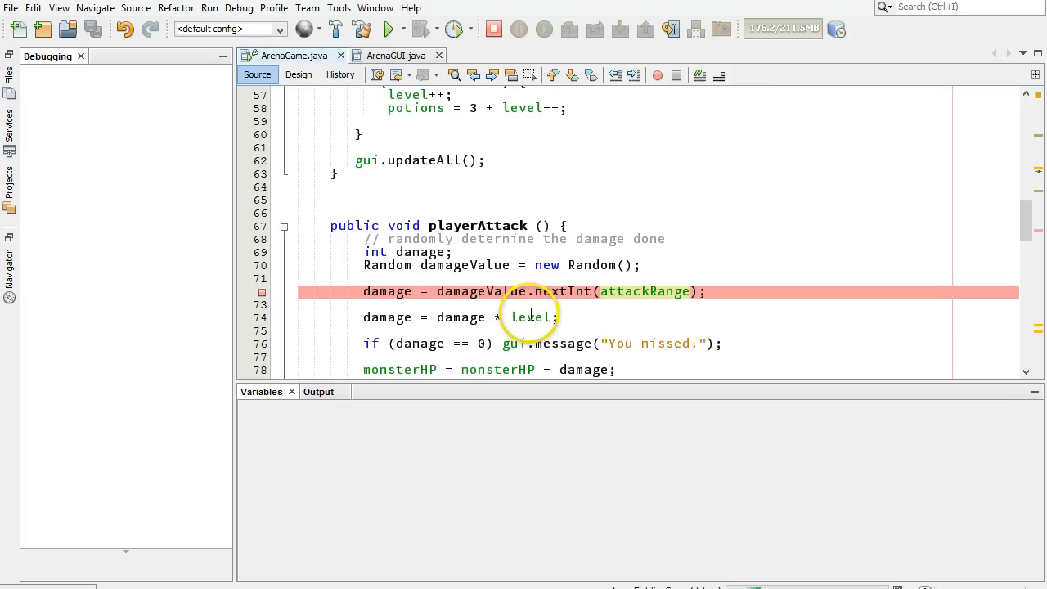
mouse_move(537, 317)
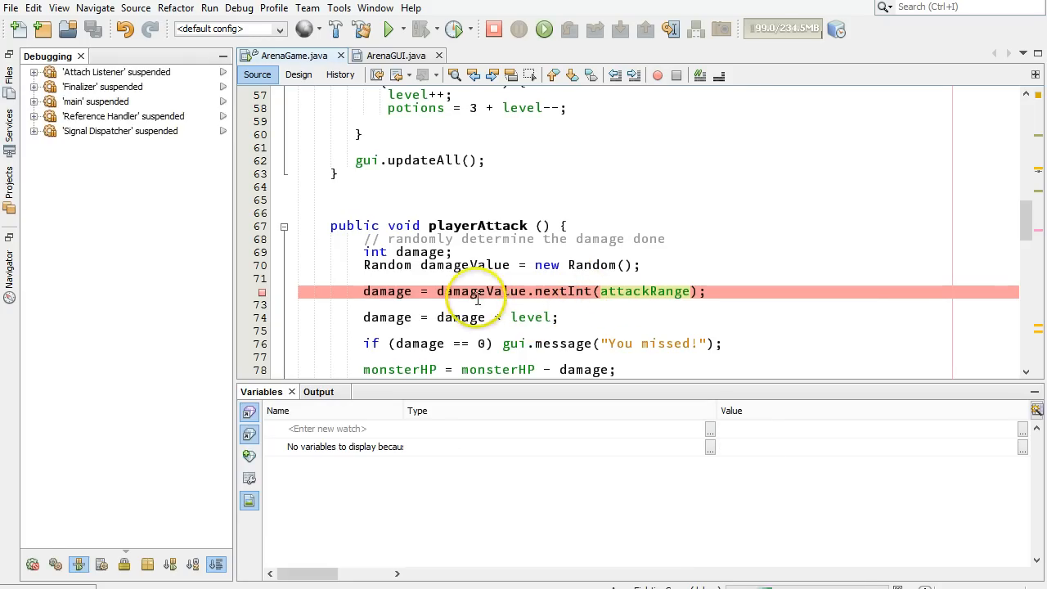
left_click(543, 29)
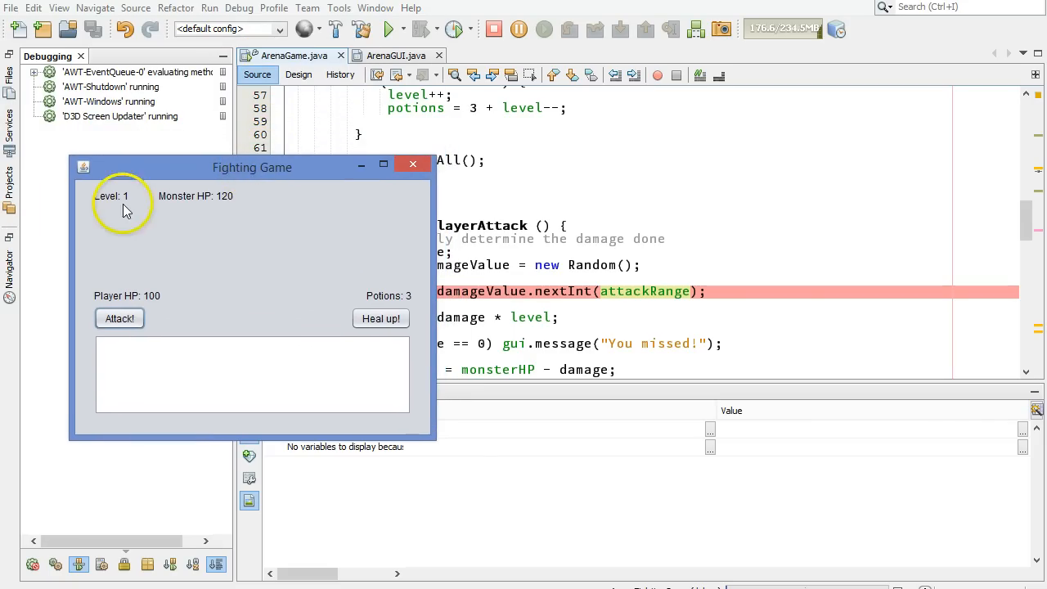
mouse_move(395, 288)
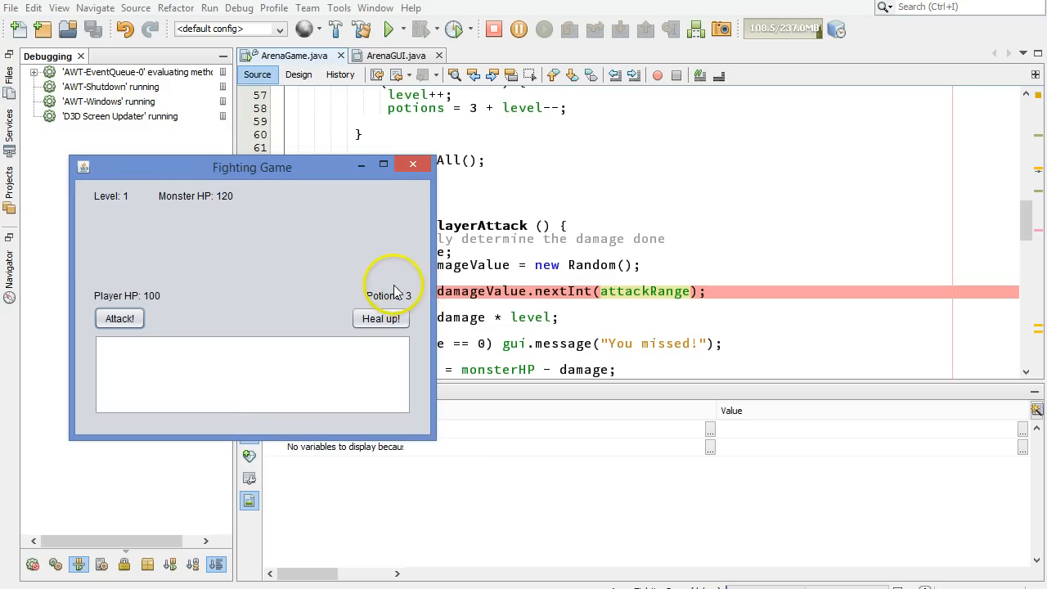
mouse_move(180, 278)
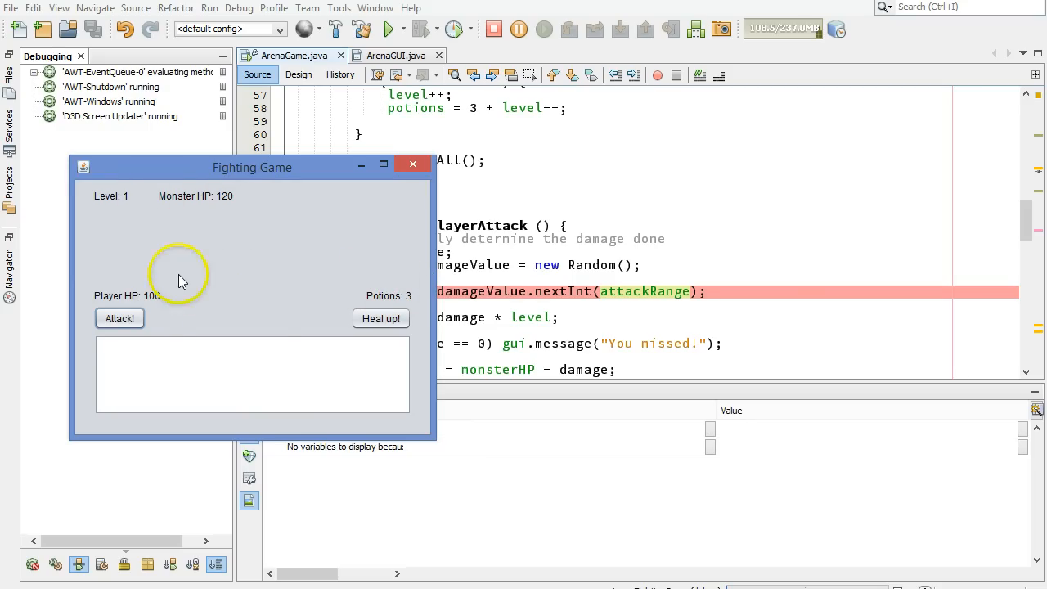
mouse_move(368, 270)
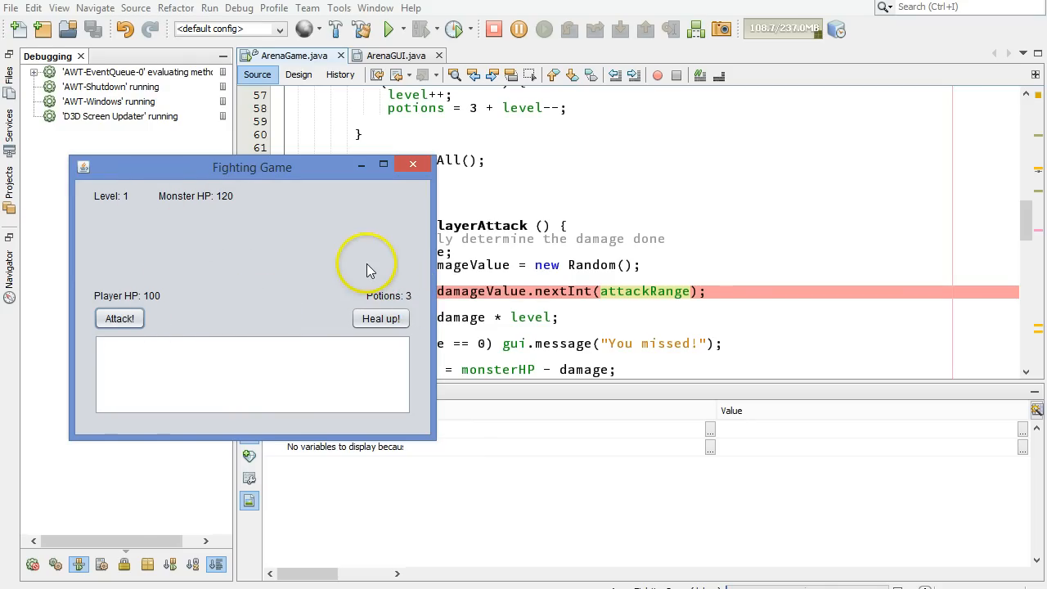
mouse_move(168, 196)
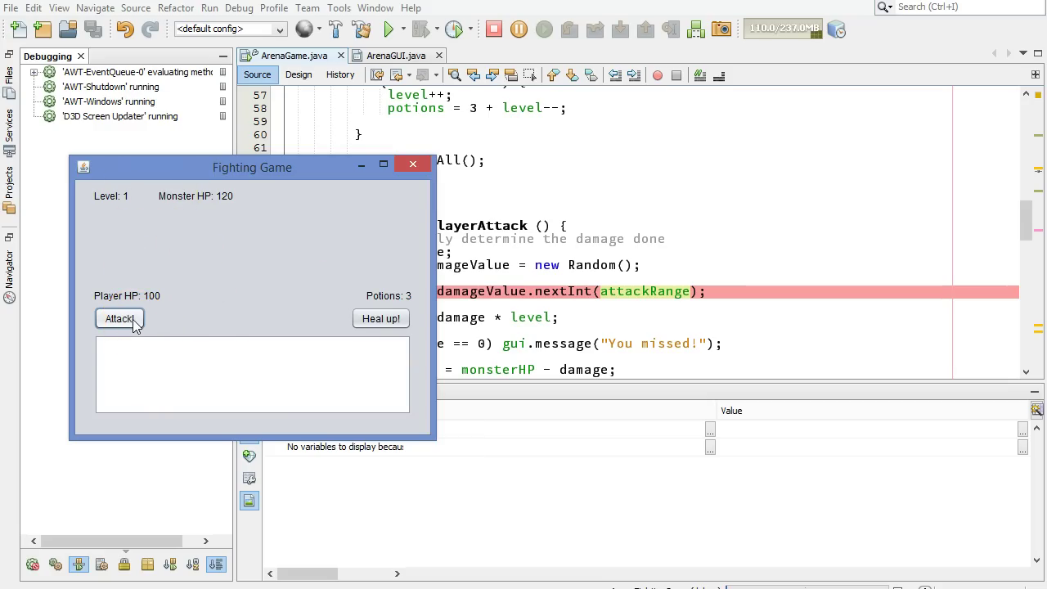
Attack to hit the breakpoint and expand 'this' showing level 1, monsterHP 120, attackRange 4
left_click(120, 318)
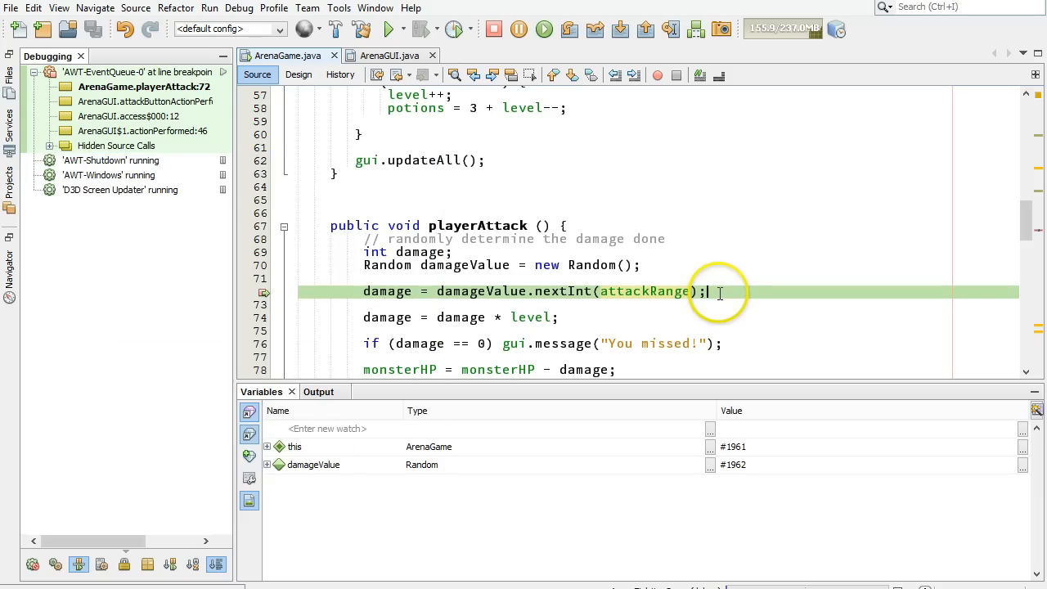
mouse_move(272, 449)
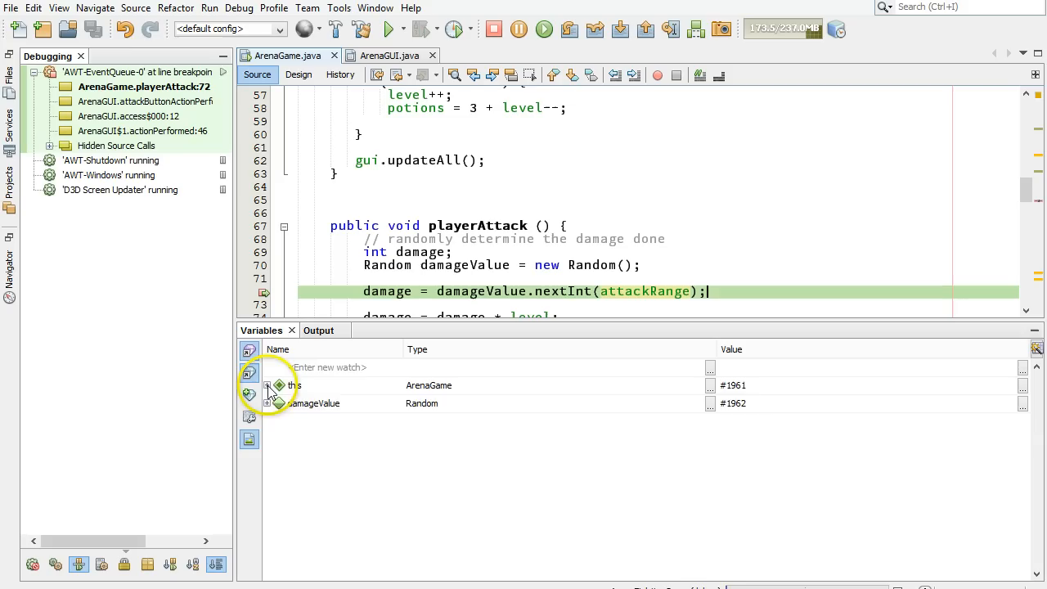
left_click(268, 385)
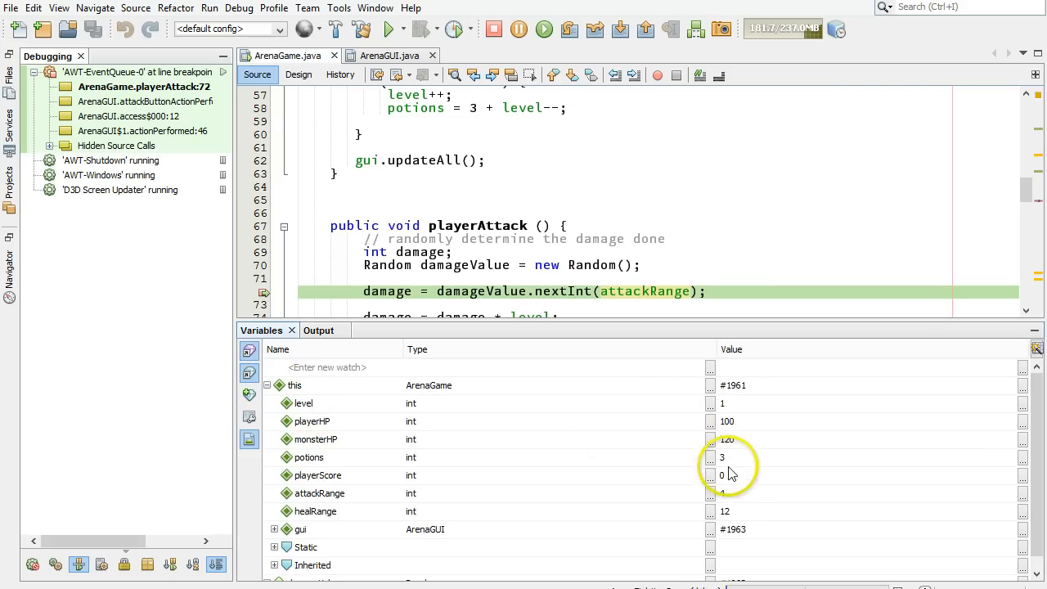
mouse_move(616, 485)
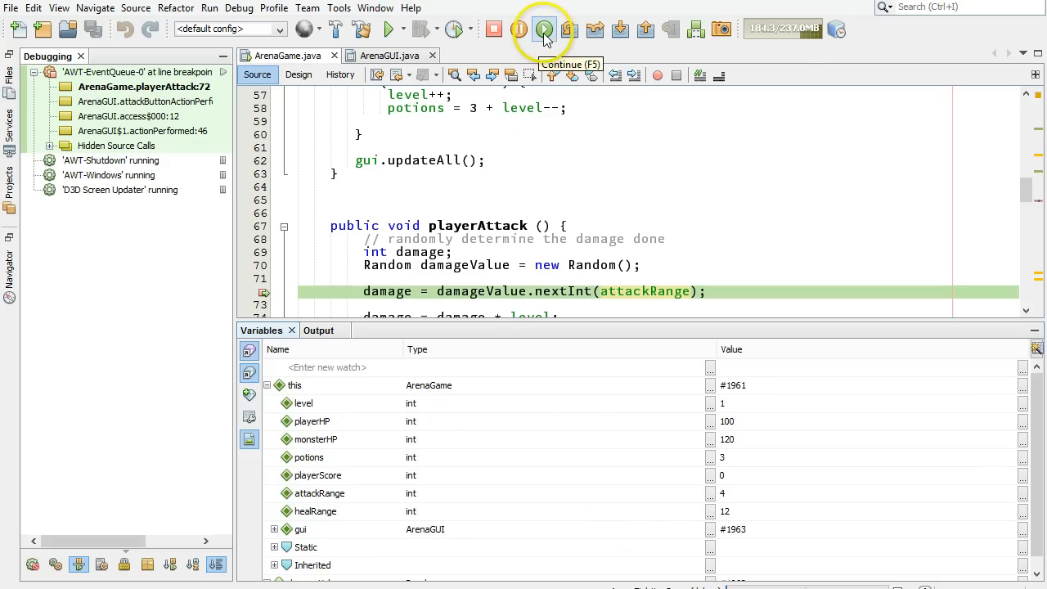
Continue through two attacks dealing 1 and 3 damage, leaving Monster HP at 116
left_click(543, 28)
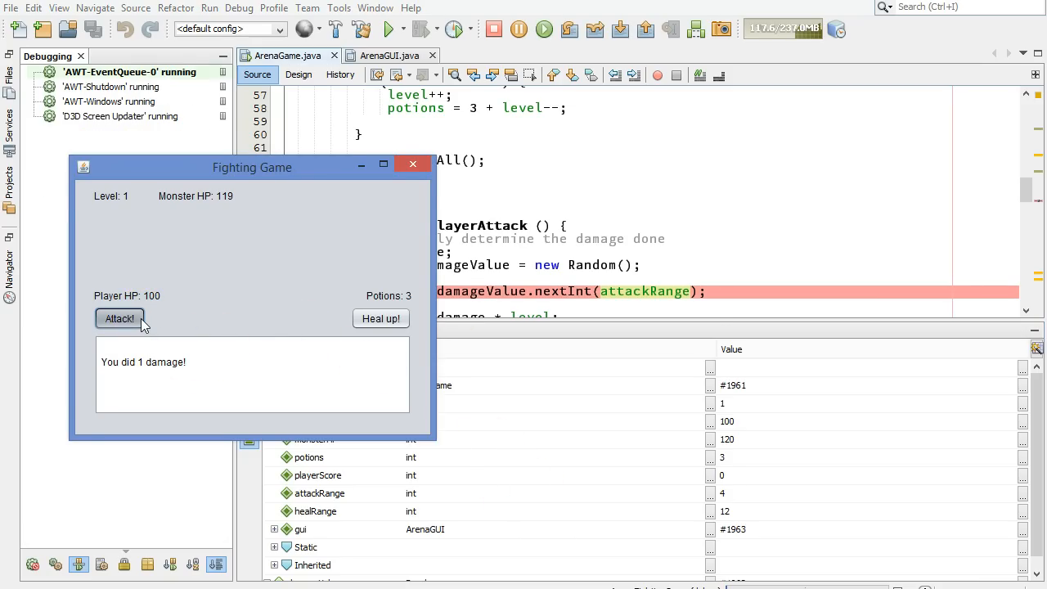
left_click(119, 318)
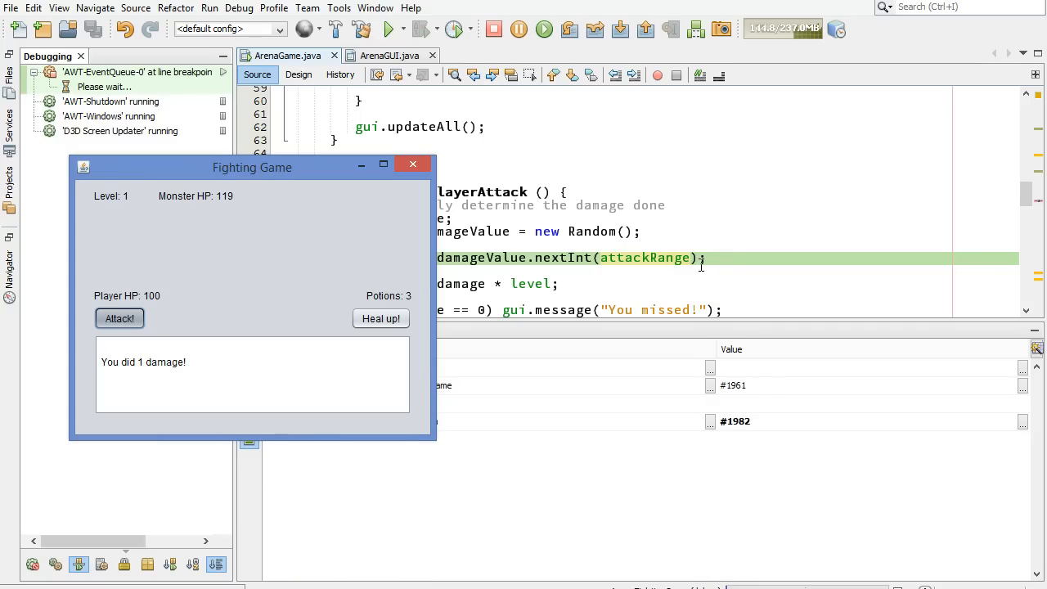
left_click(543, 30)
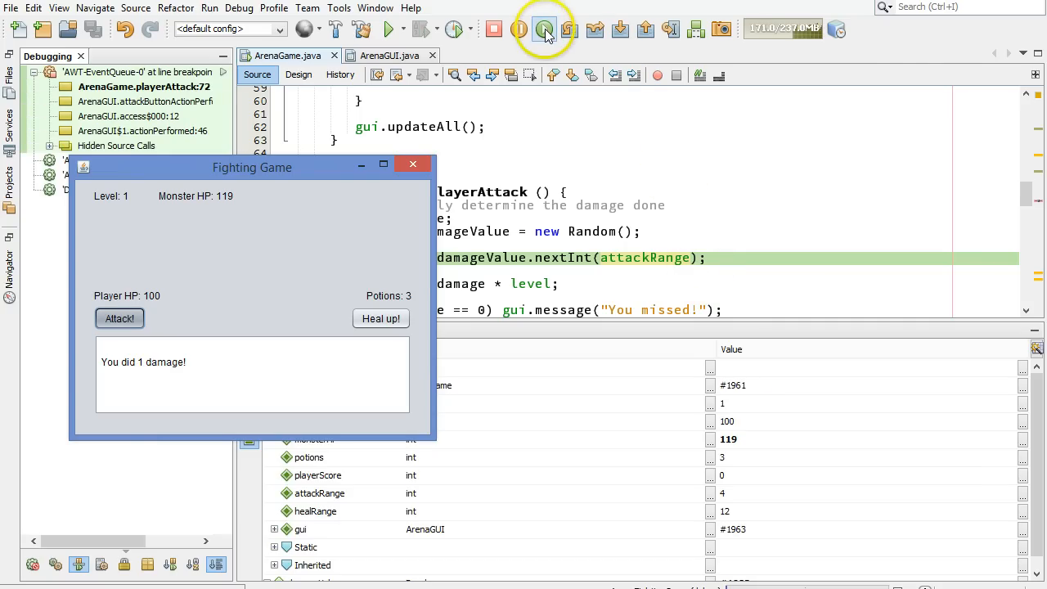
left_click(517, 29)
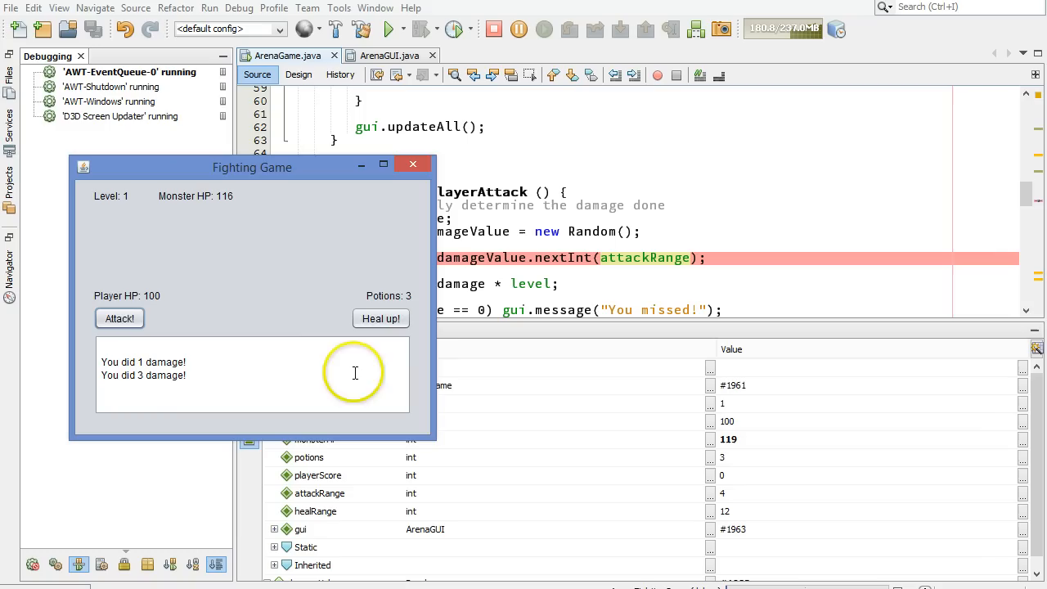
mouse_move(299, 308)
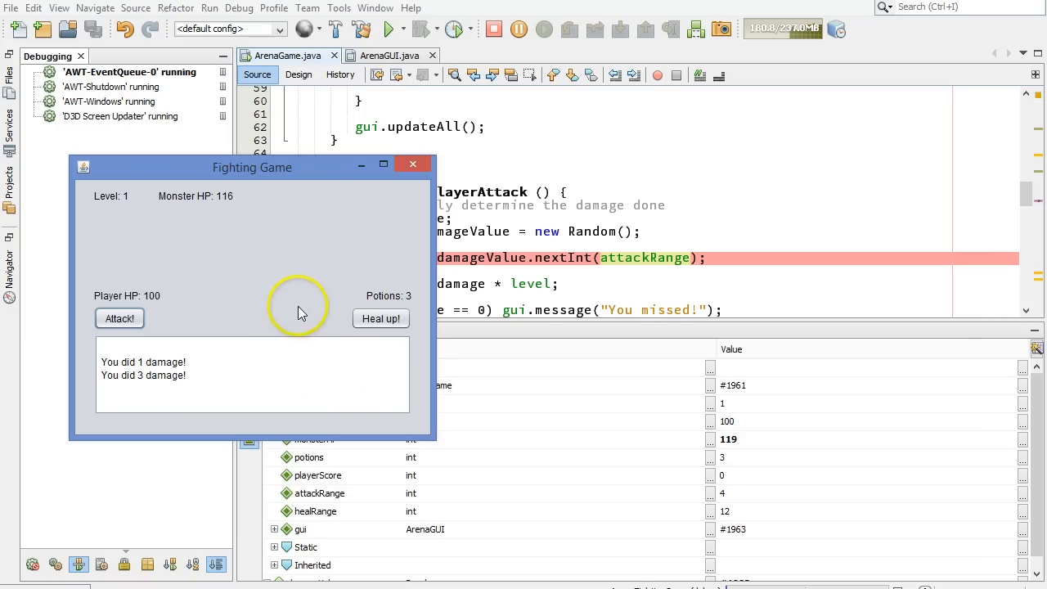
mouse_move(413, 164)
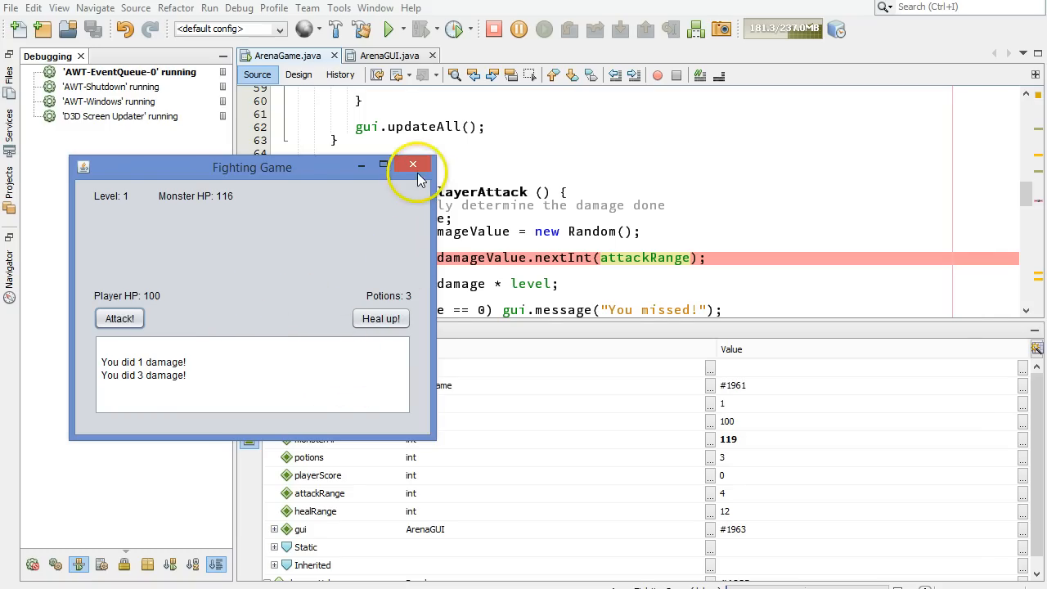
Close the game, remove the line 72 breakpoint, and launch a new debug run
left_click(412, 164)
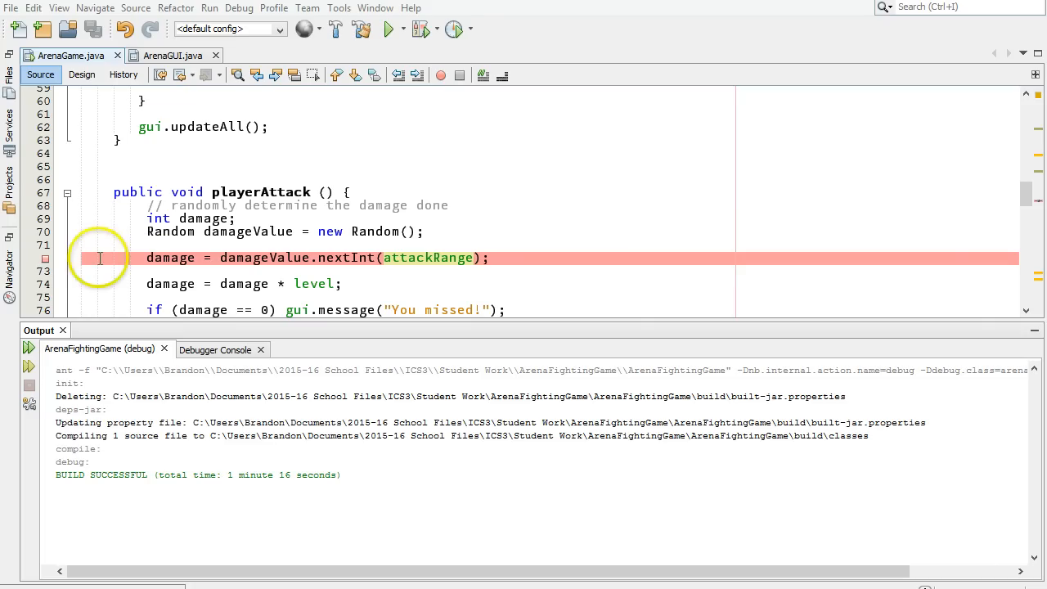
mouse_move(276, 293)
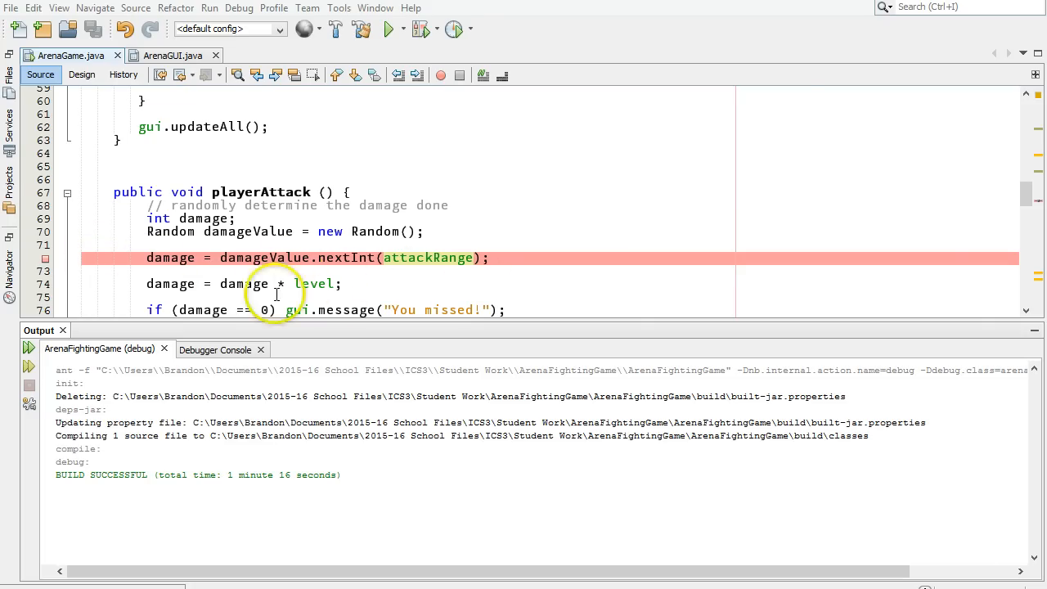
mouse_move(45, 260)
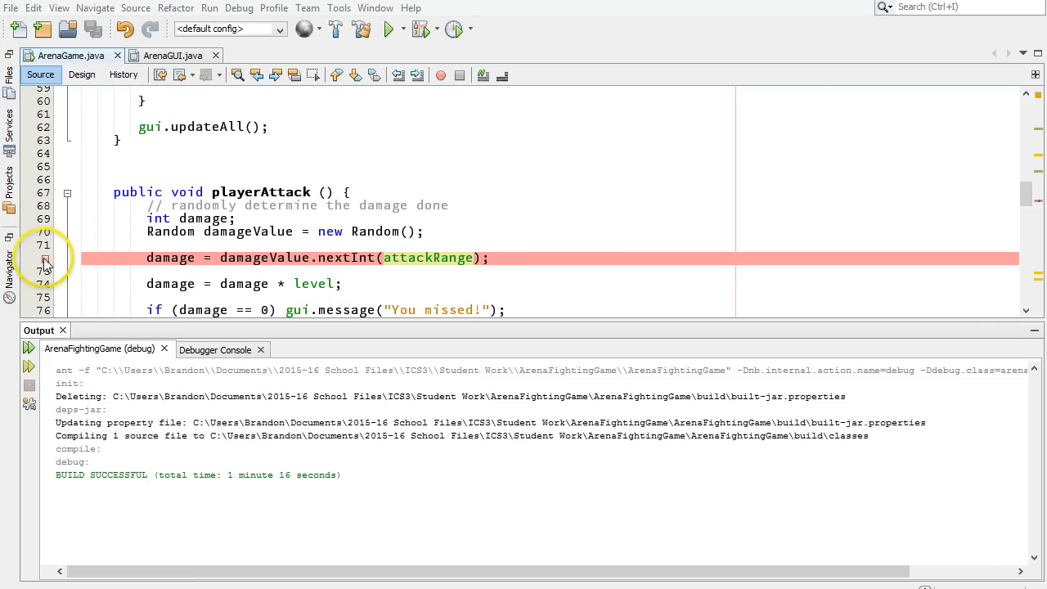
left_click(45, 257)
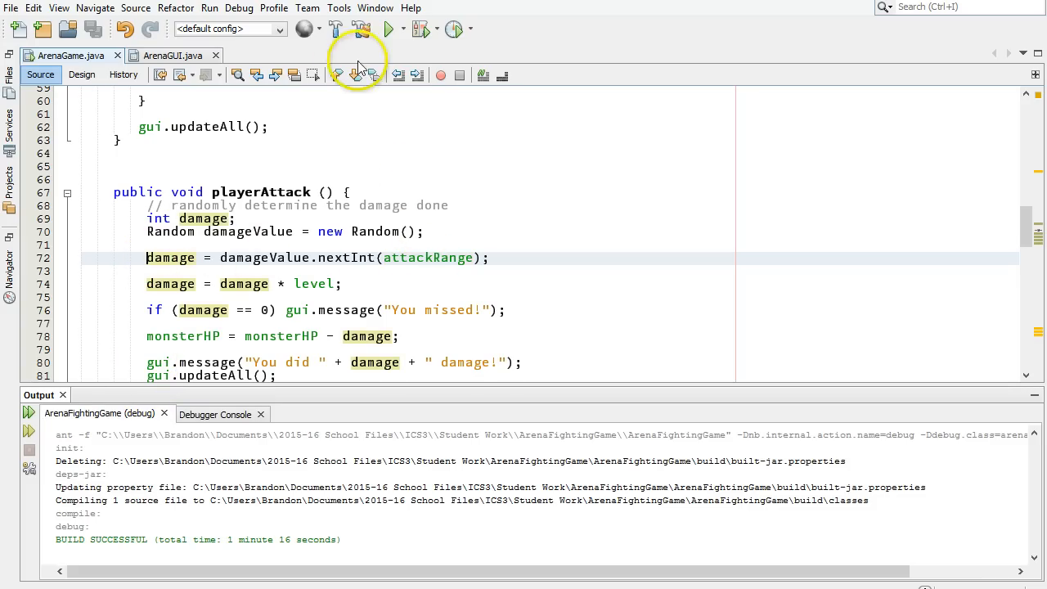
left_click(238, 7)
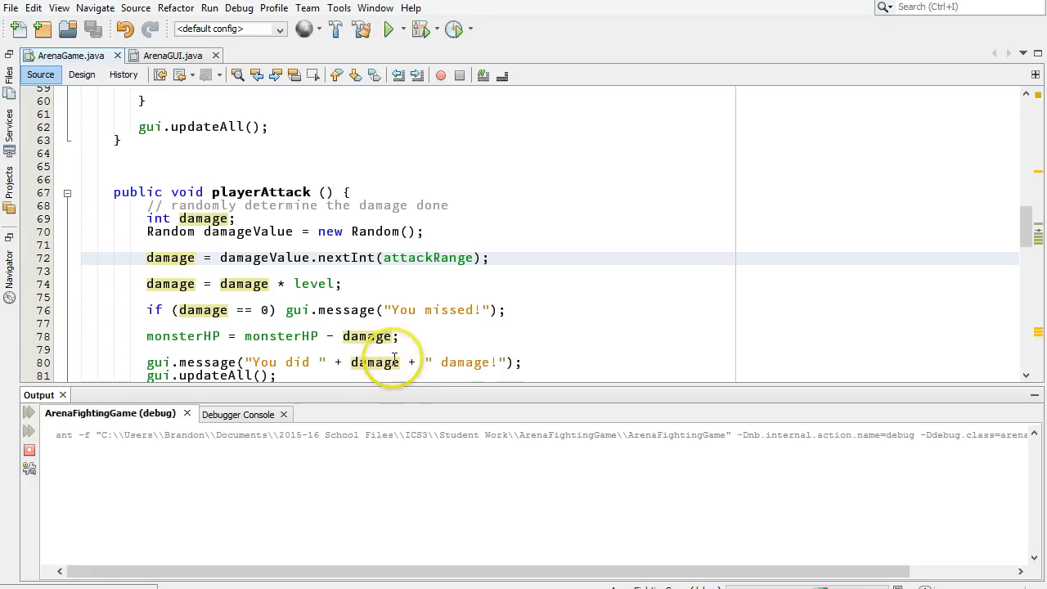
left_click(387, 29)
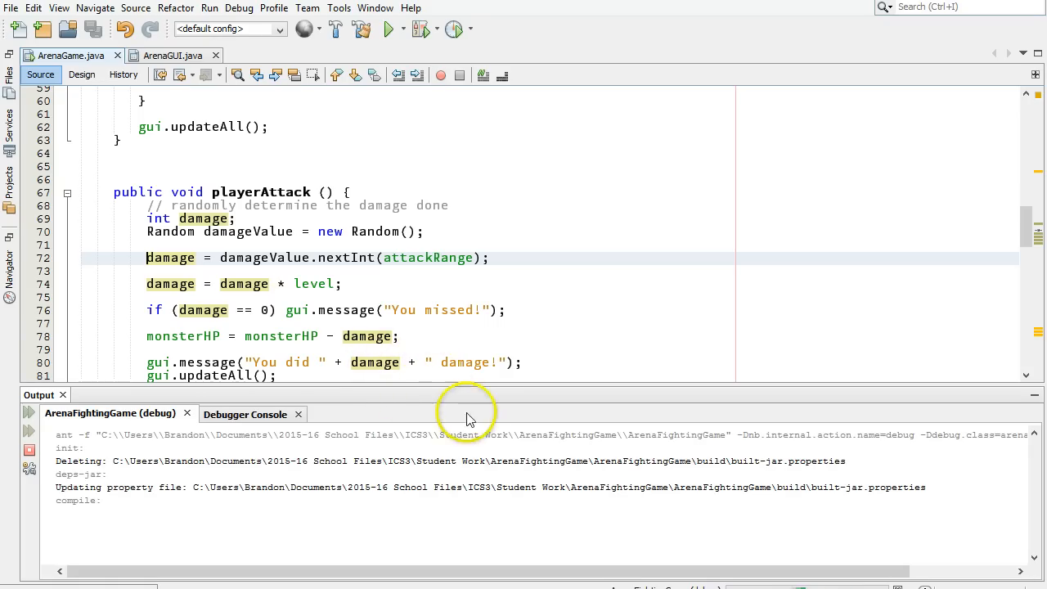
Debug again, see fields attackRange 6 and healRange 21, then close the game
left_click(378, 29)
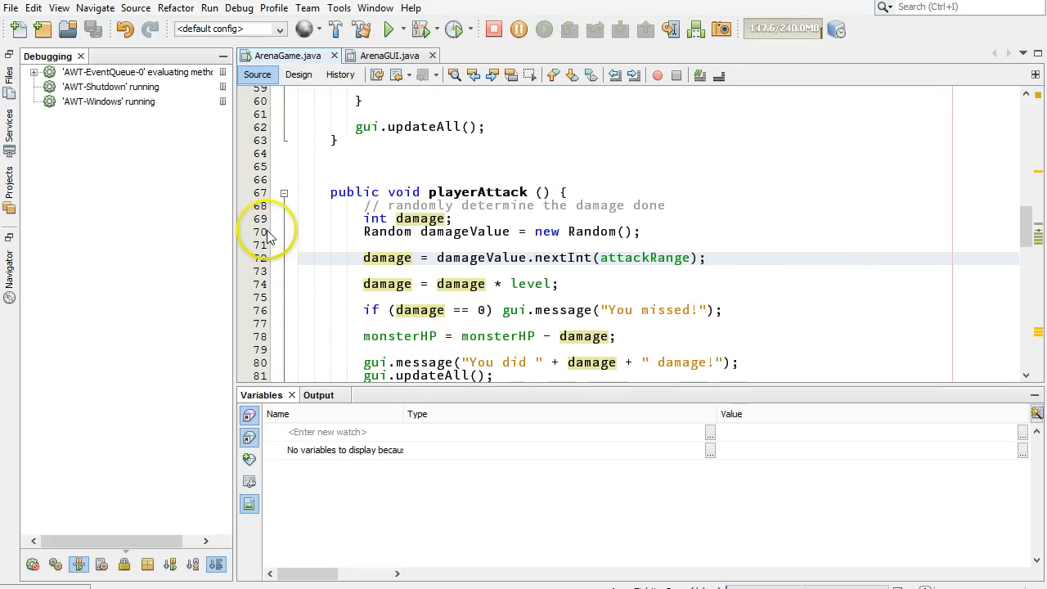
left_click(392, 30)
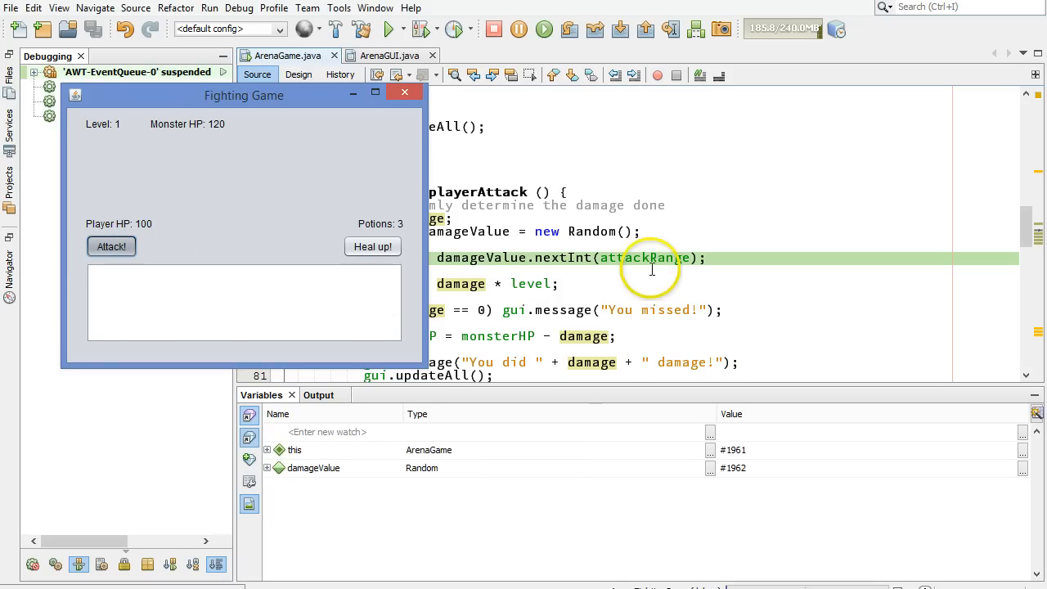
mouse_move(274, 449)
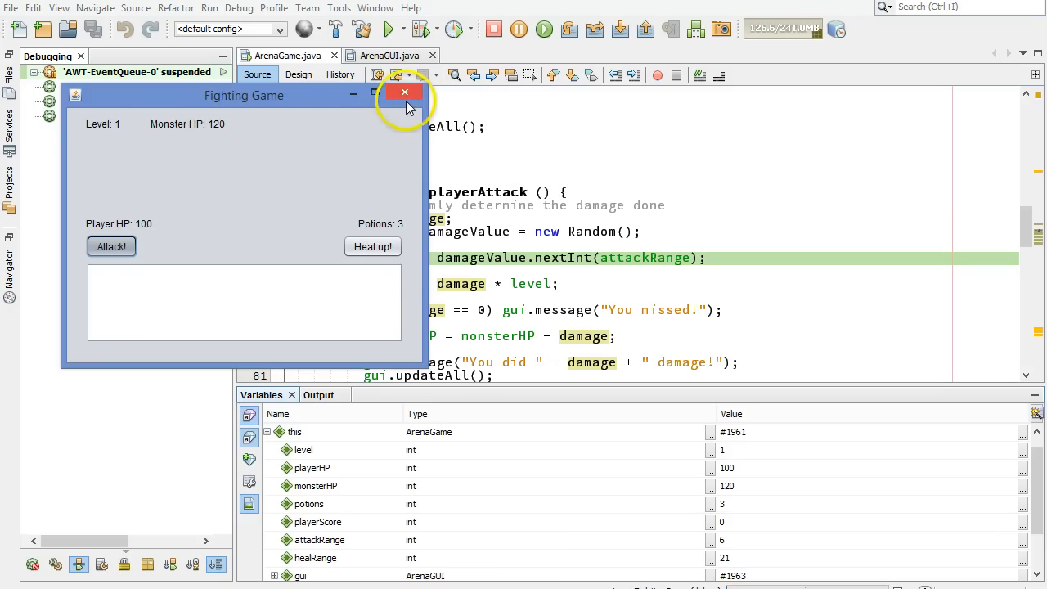
left_click(403, 91)
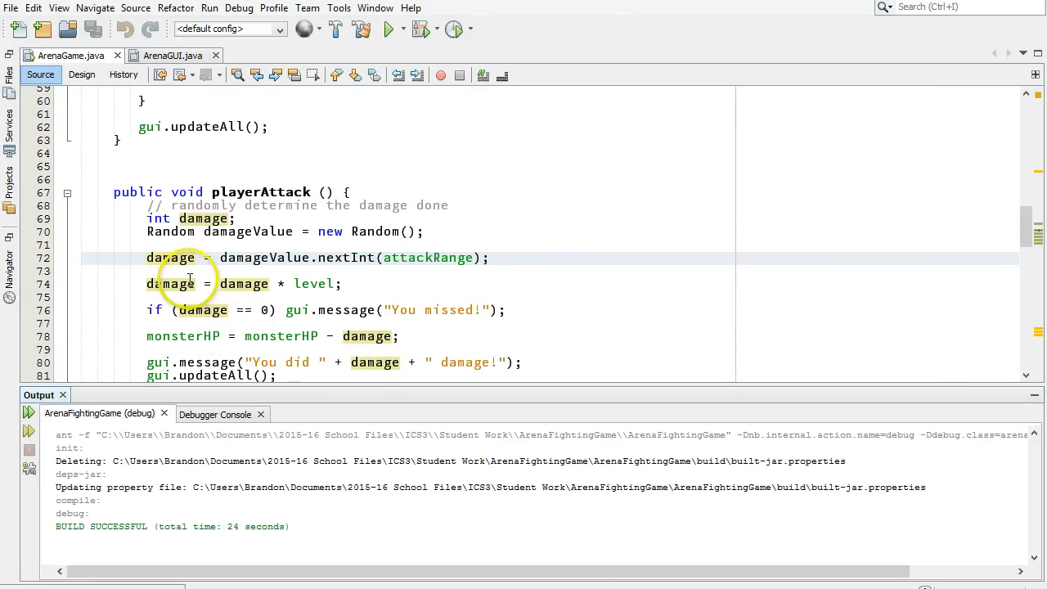
mouse_move(278, 65)
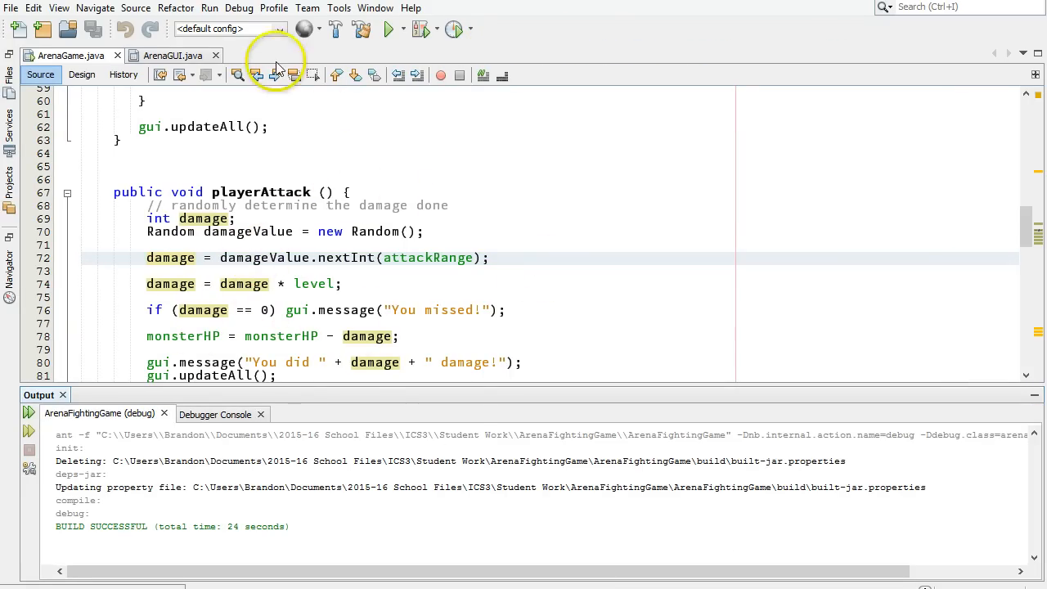
left_click(238, 8)
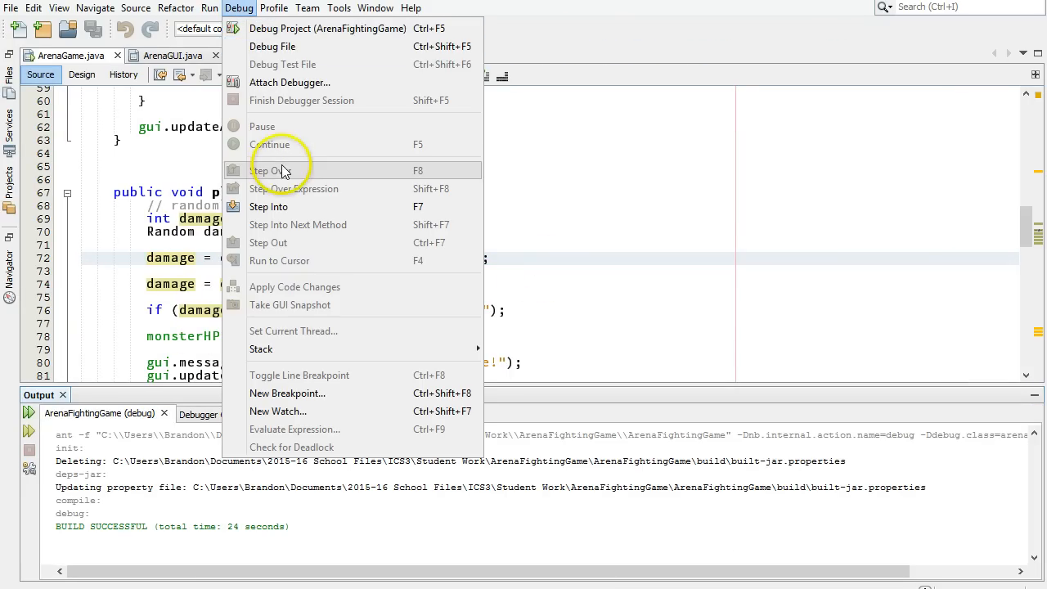
mouse_move(296, 206)
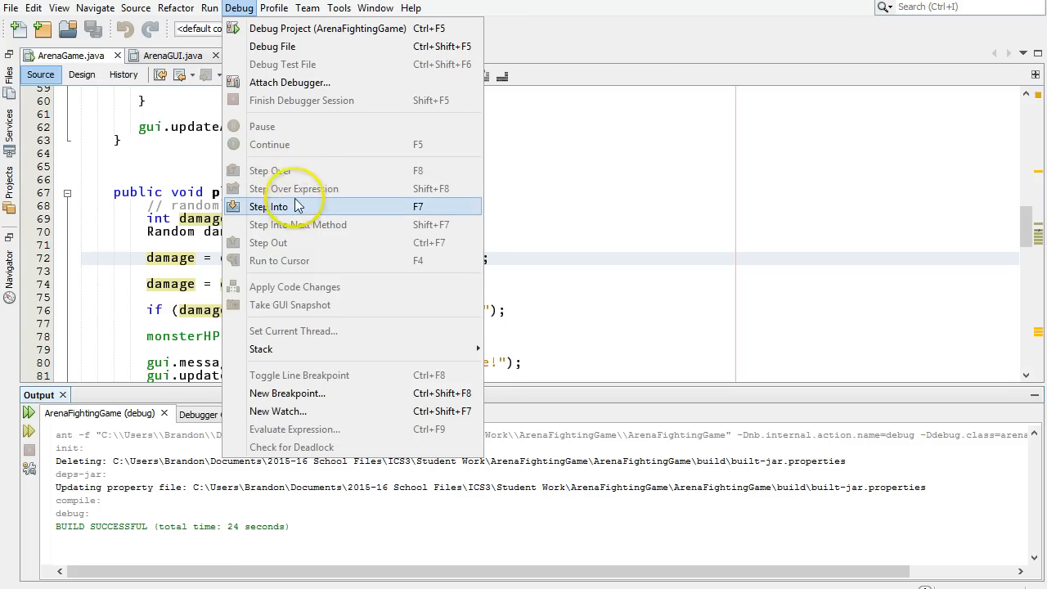
mouse_move(302, 217)
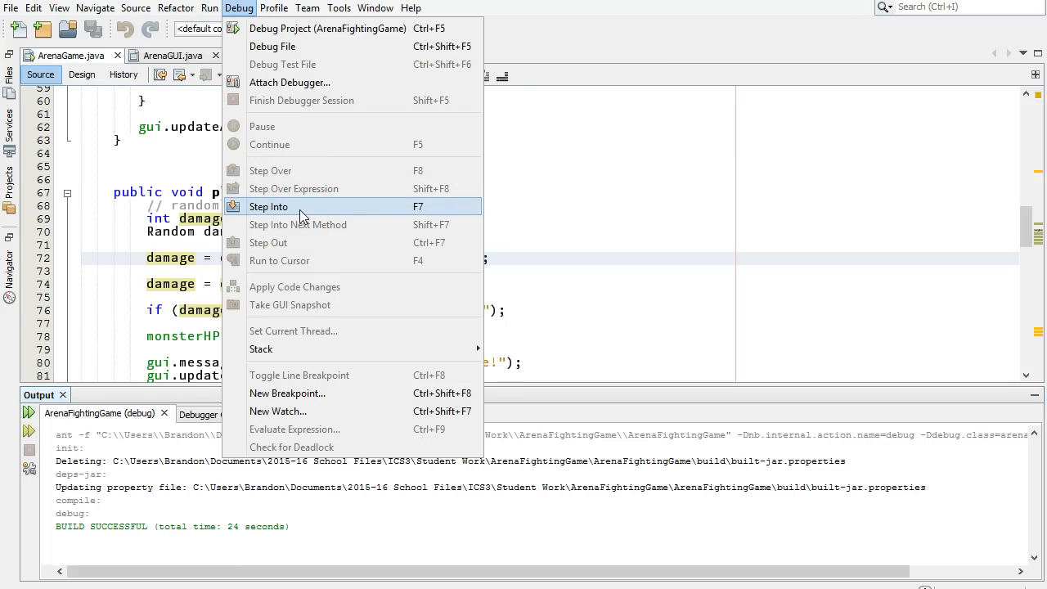
mouse_move(296, 170)
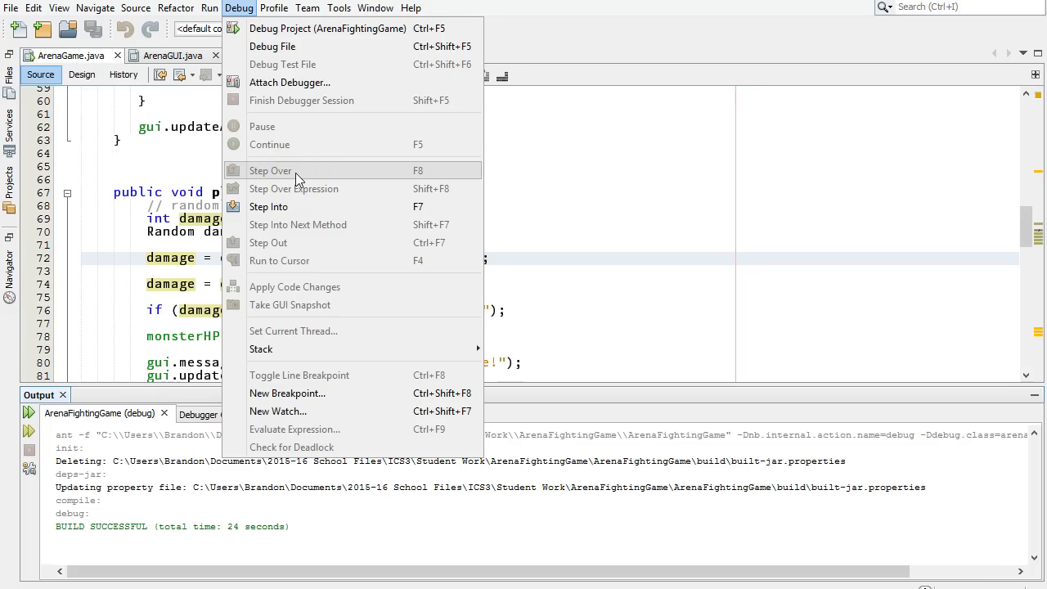
mouse_move(350, 301)
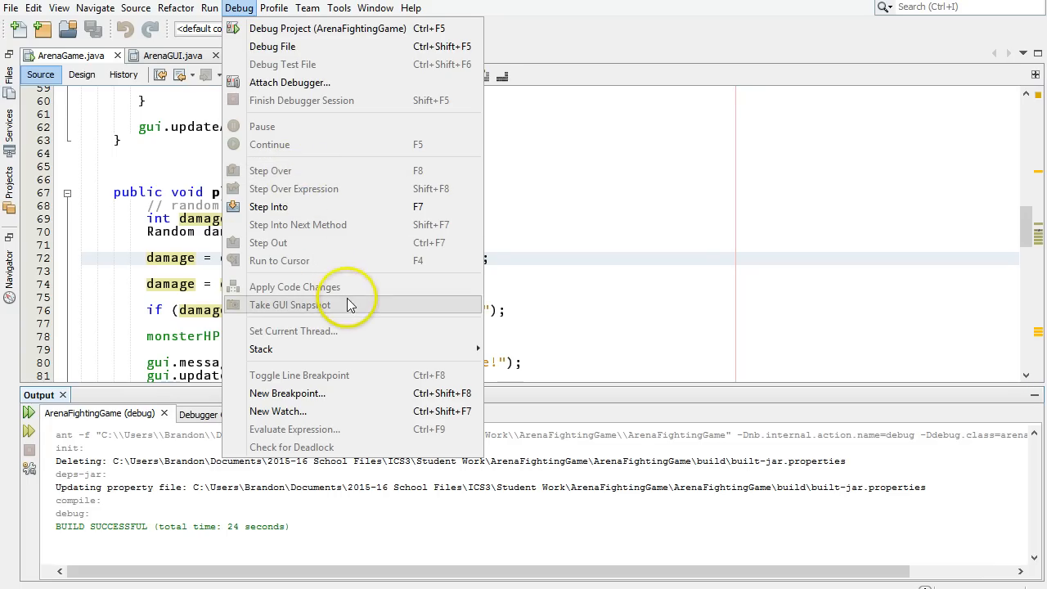
mouse_move(477, 394)
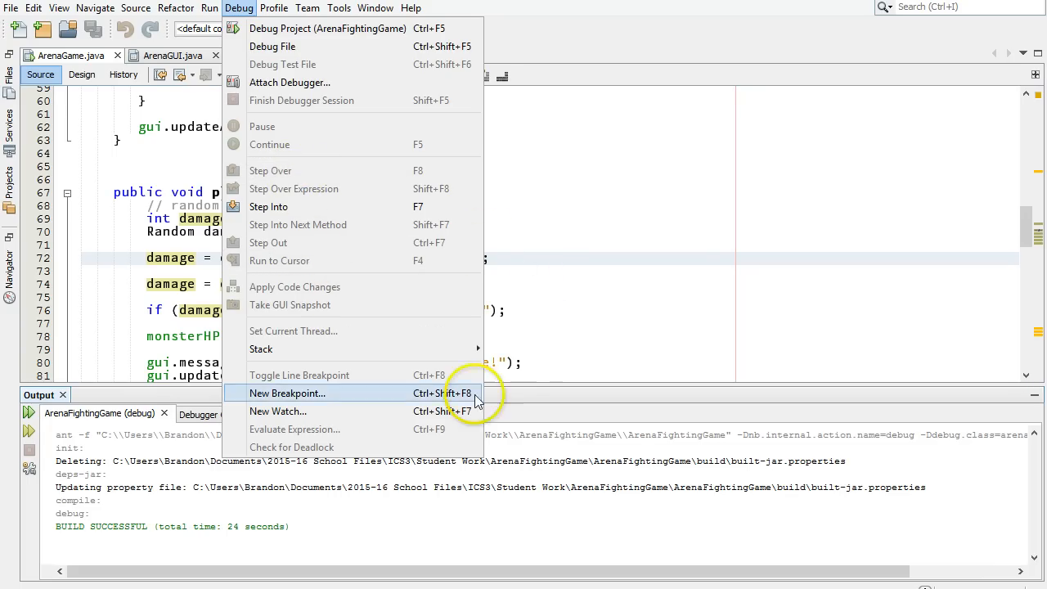
mouse_move(351, 406)
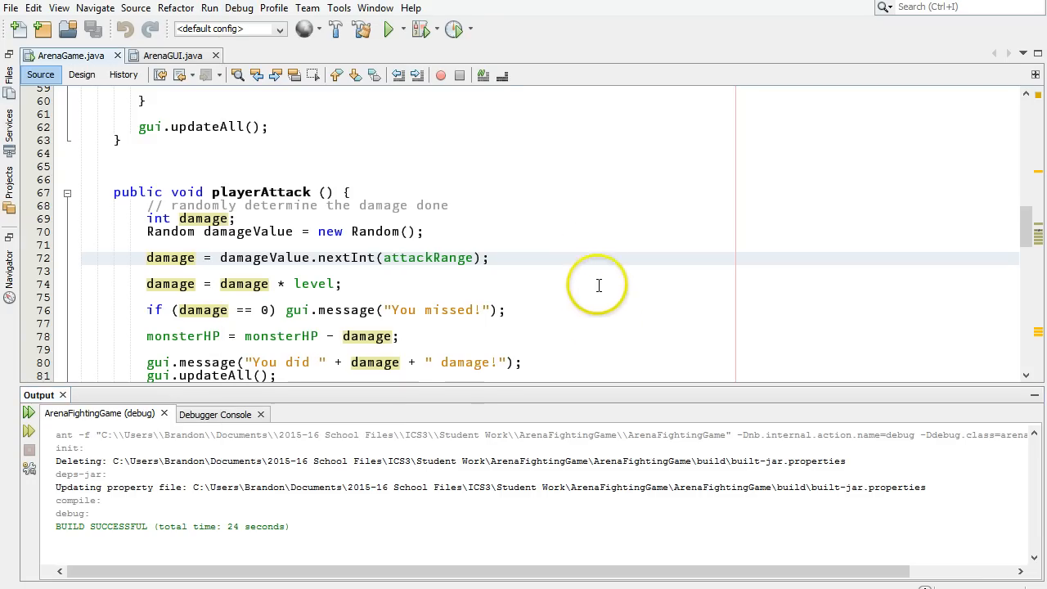
mouse_move(510, 286)
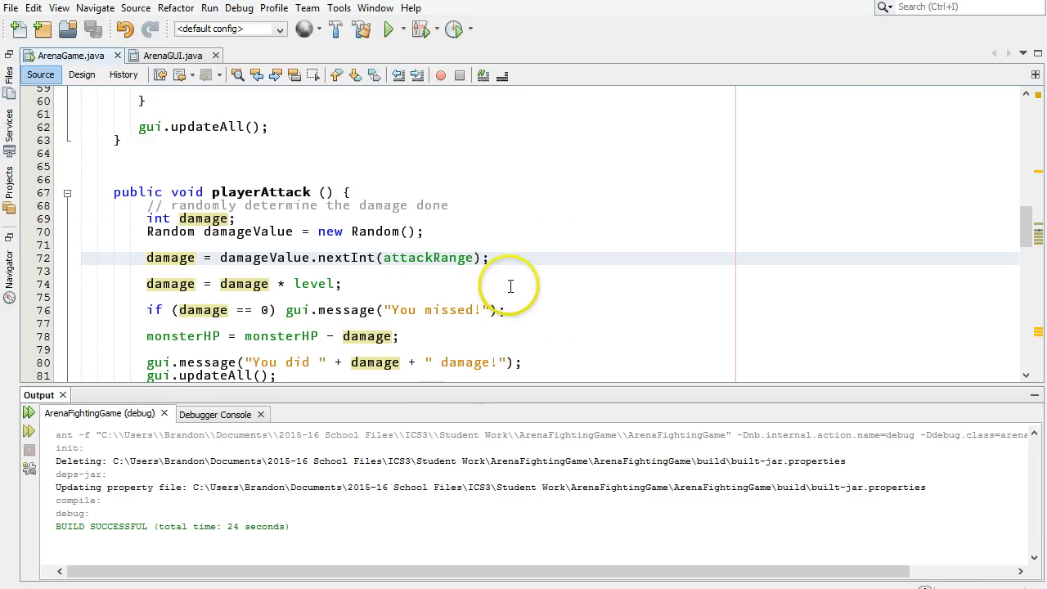
mouse_move(493, 257)
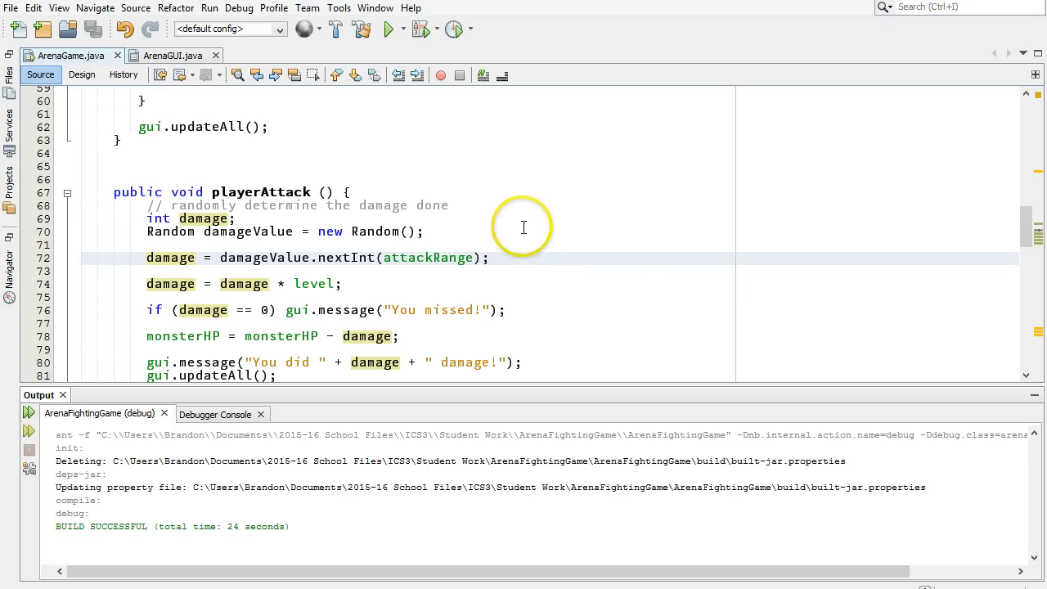
mouse_move(537, 250)
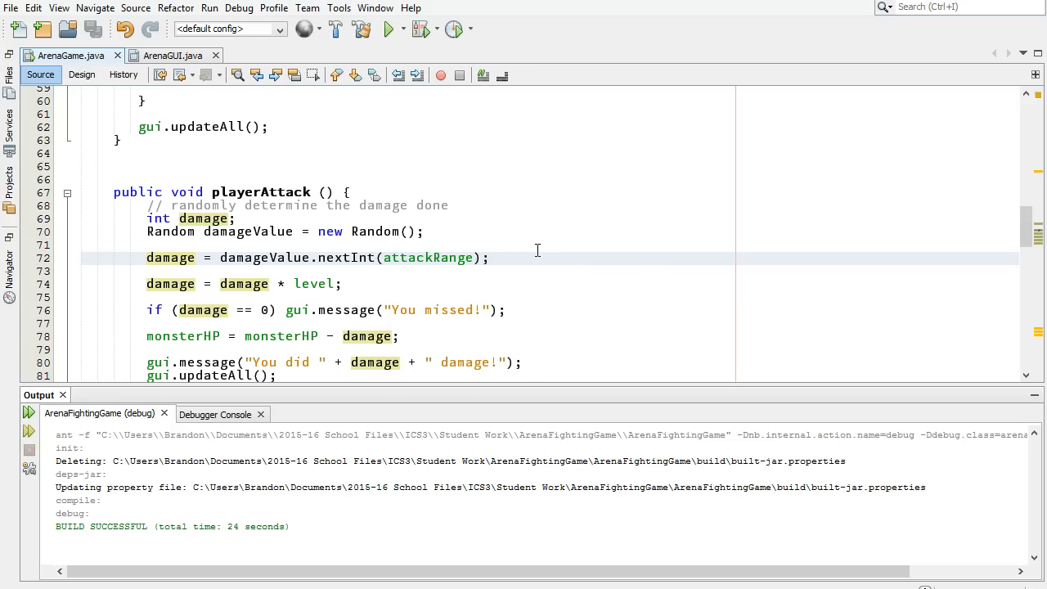
left_click(81, 258)
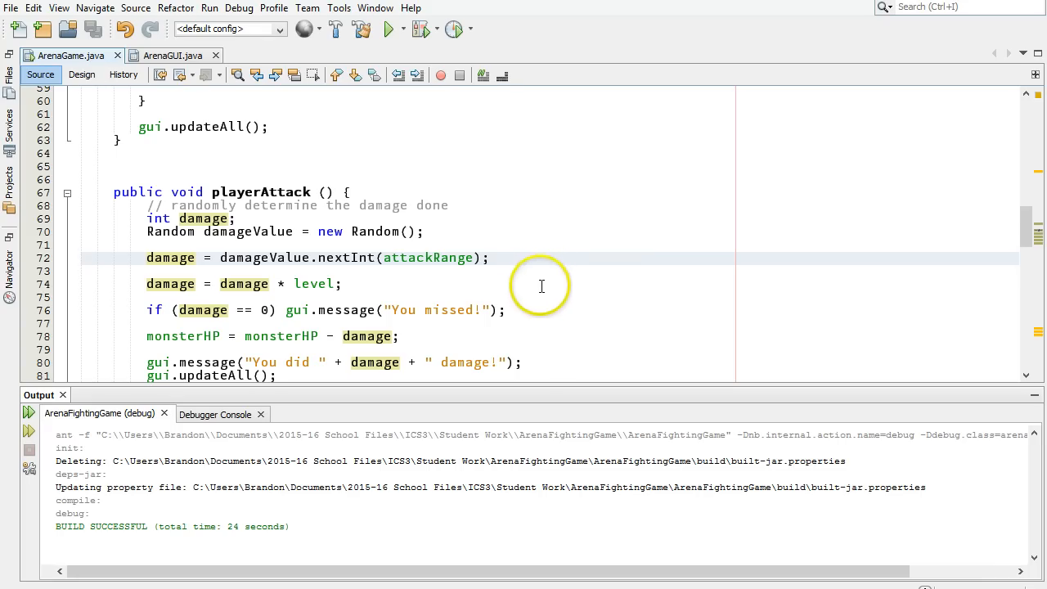
mouse_move(523, 280)
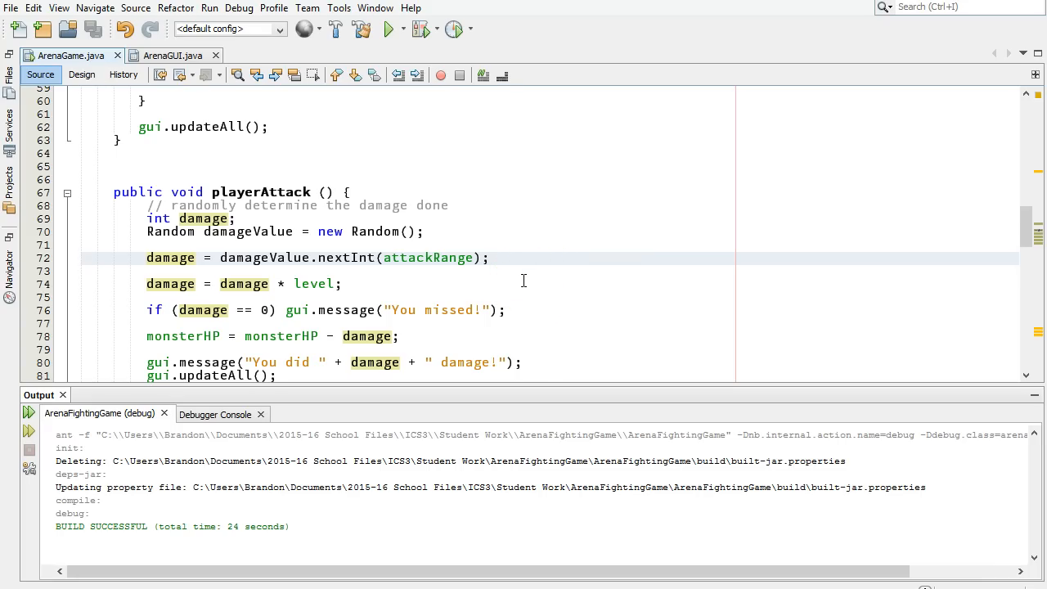